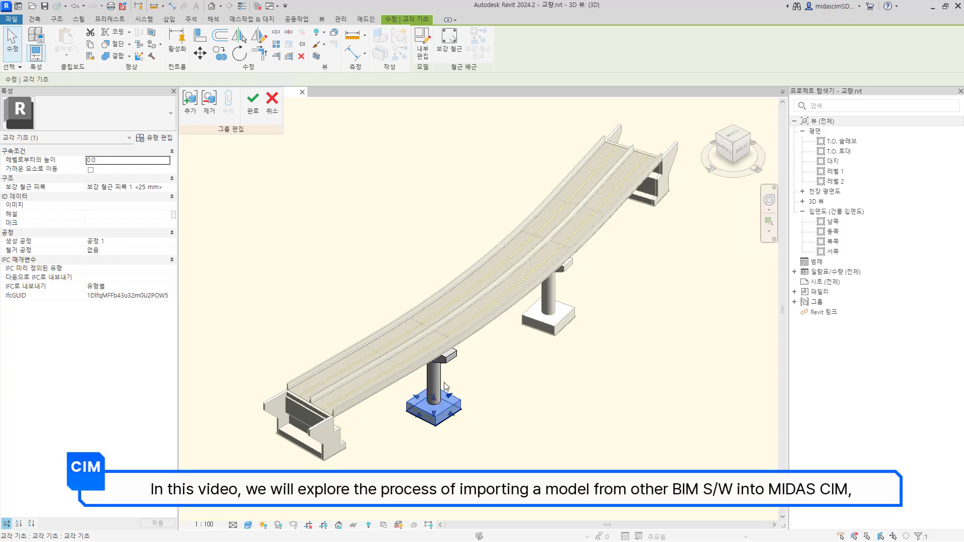
Finish editing the pier foundation group to show the whole bridge in 3D.
click(252, 101)
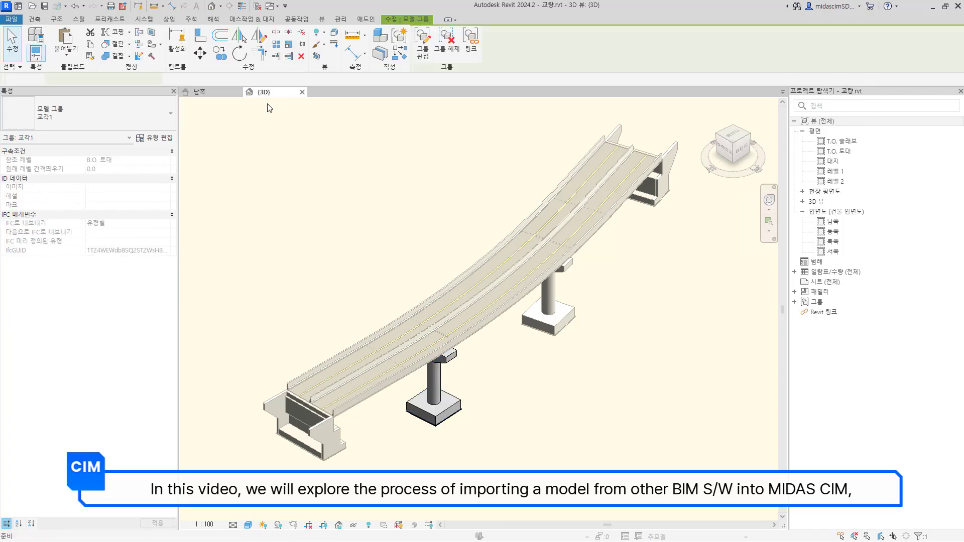
click(301, 424)
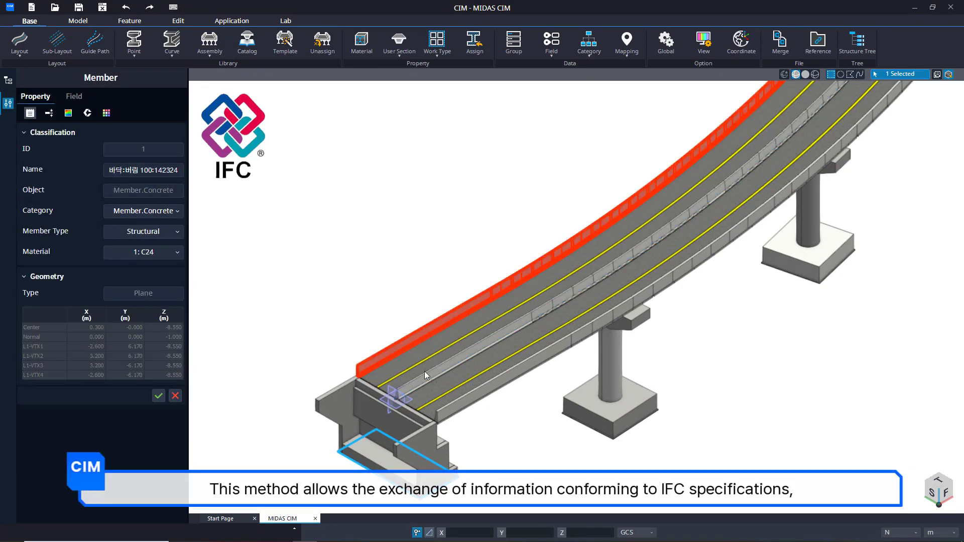
Switch to the DWG-imported bridge and view its Worktree list of 75 bodies.
click(661, 307)
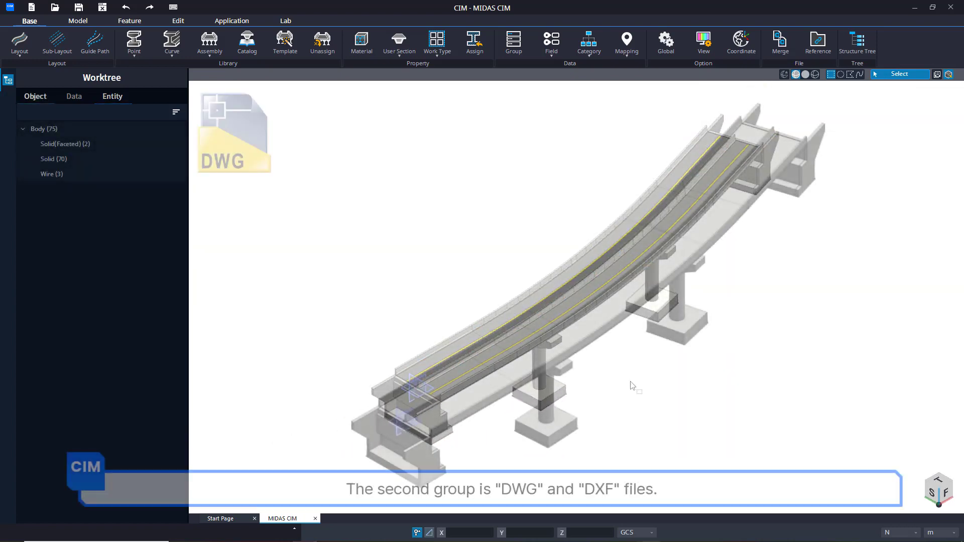
Unload the FBX reference FileInfo-1 in the Reference File manager, emptying the view.
click(54, 158)
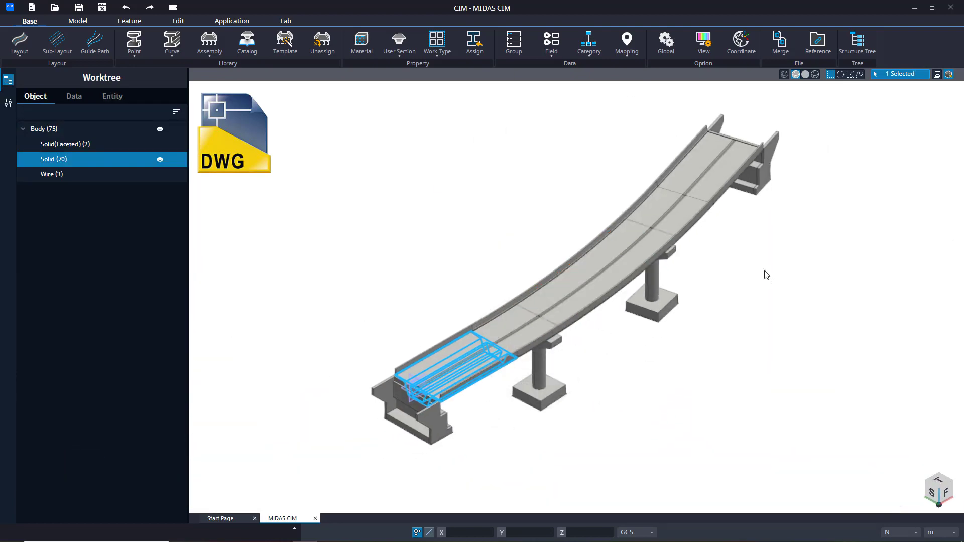
key(ctrl+z)
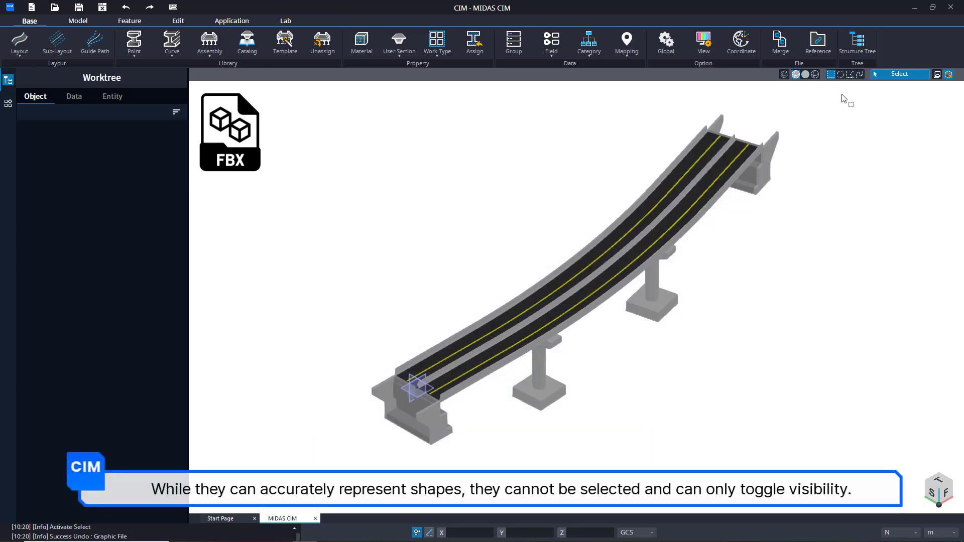
click(818, 43)
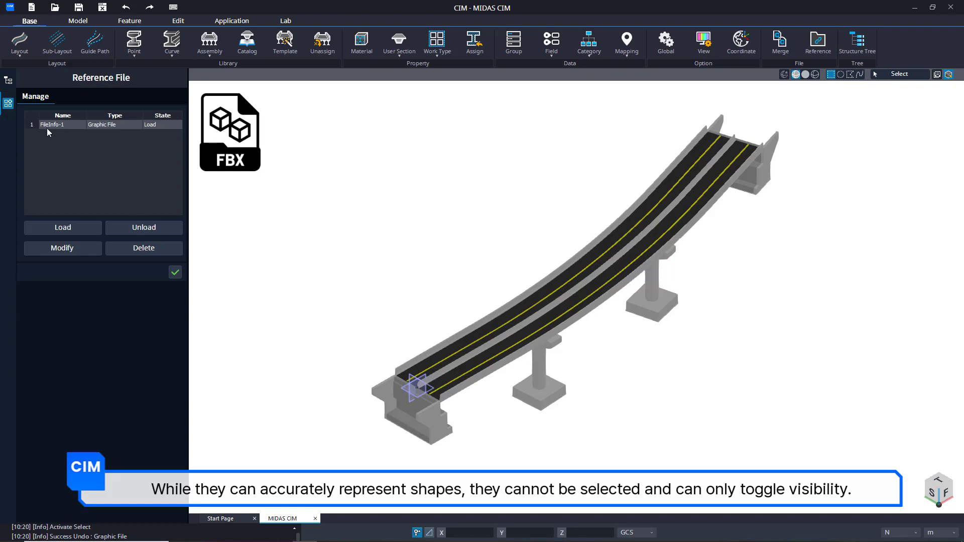
click(144, 228)
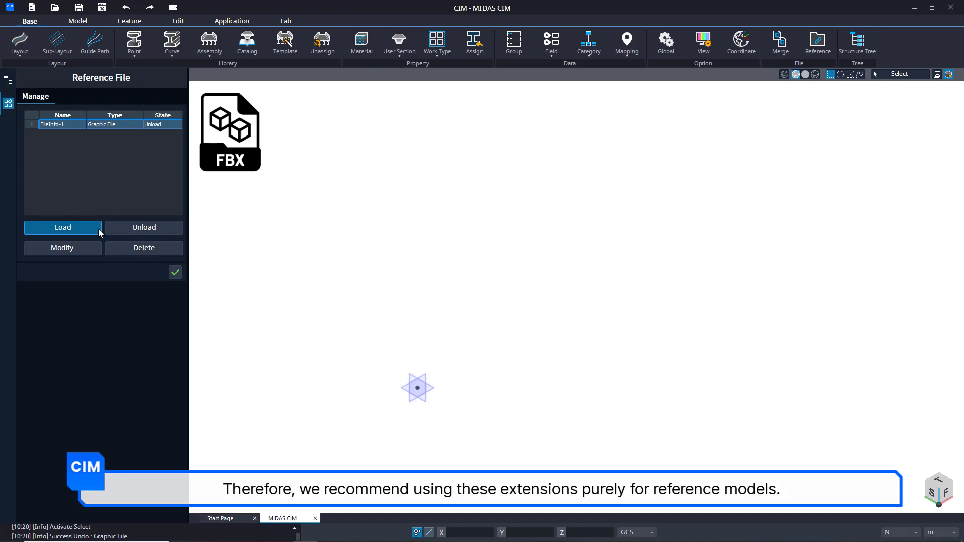
mouse_move(143, 228)
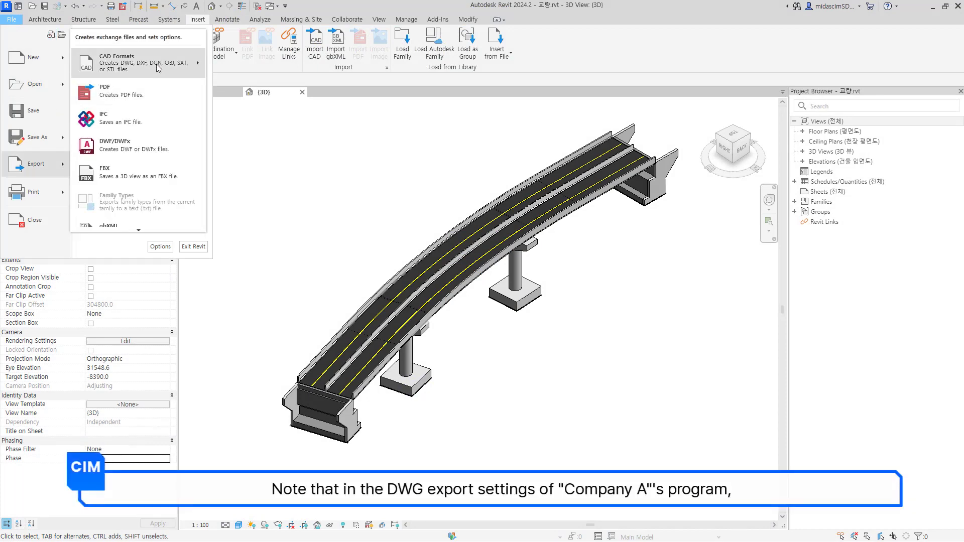
Review DWG export solids set to polymesh and save the export setup.
click(116, 59)
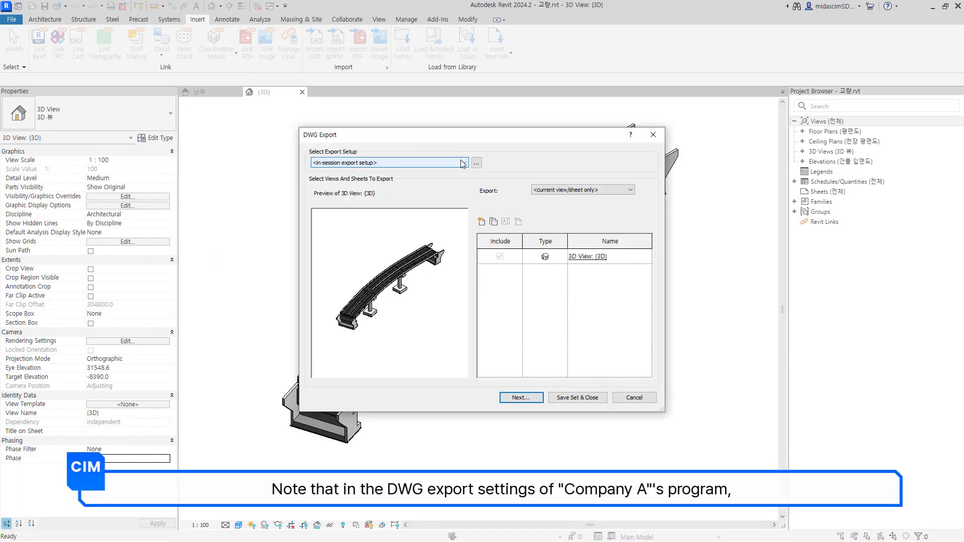
click(477, 163)
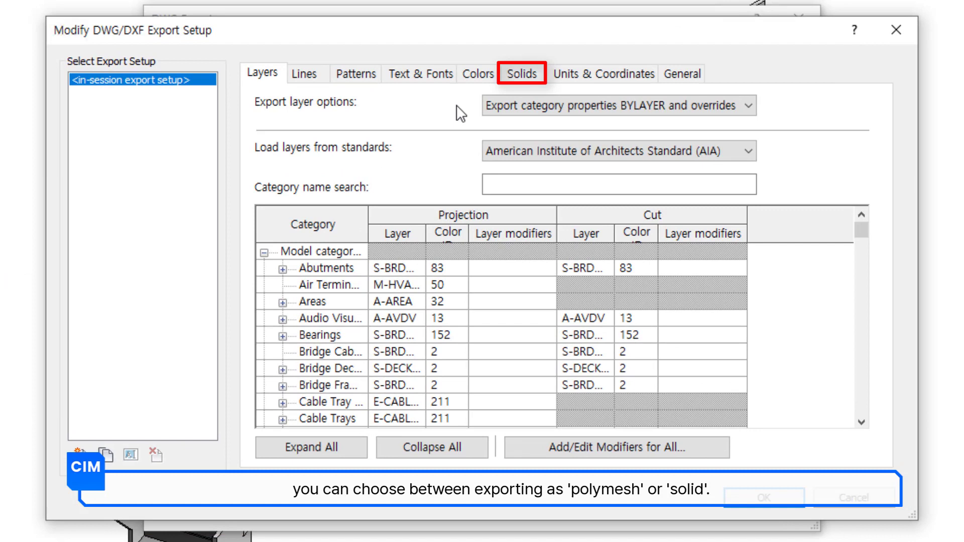
mouse_move(521, 73)
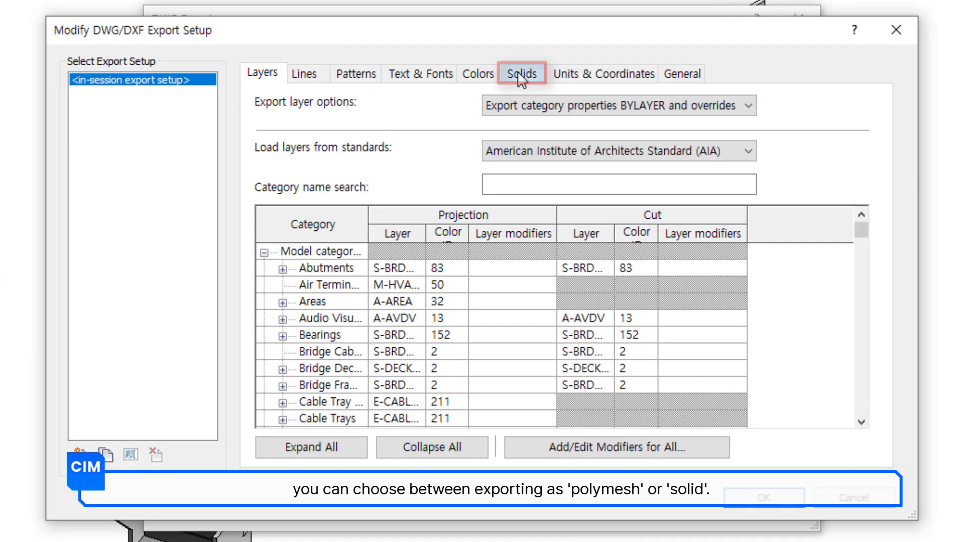
click(521, 73)
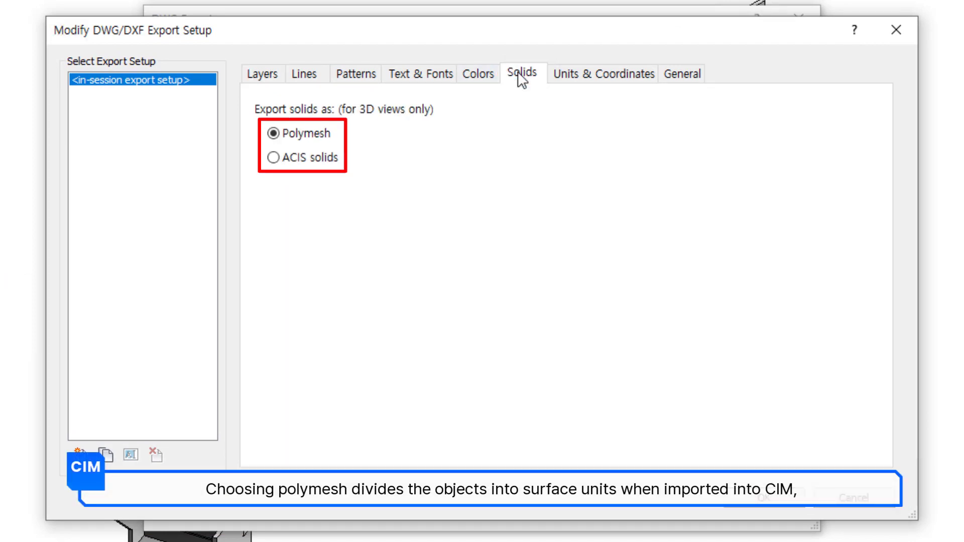
click(270, 158)
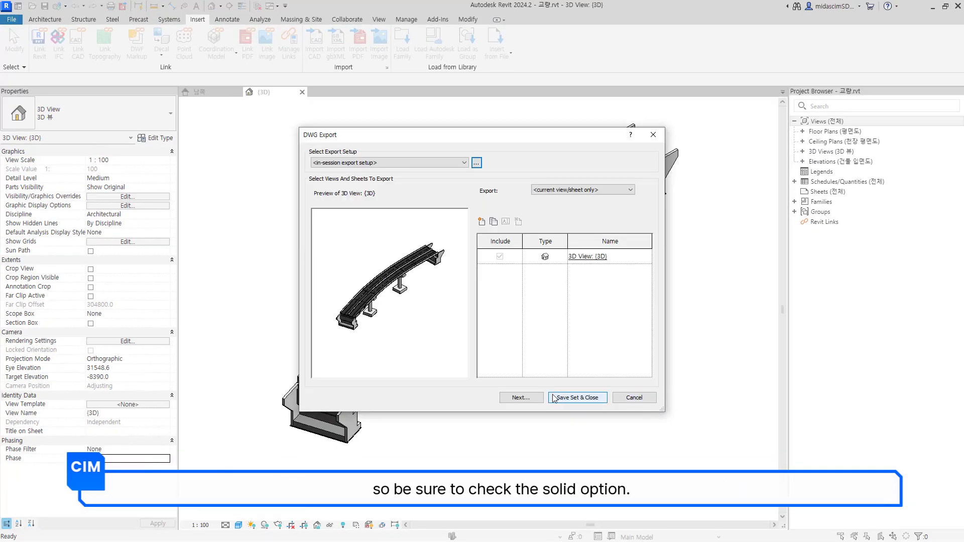
click(10, 7)
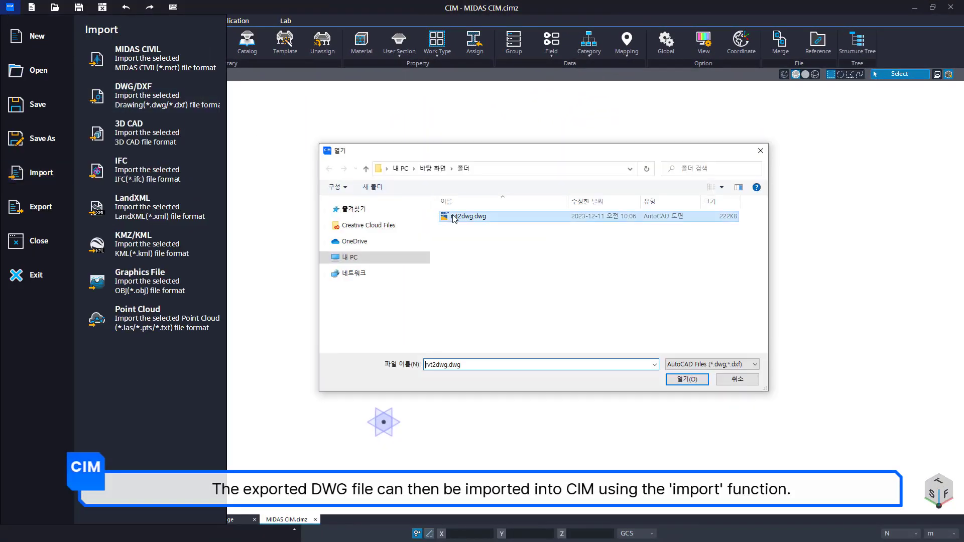
Import rvt2dwg.dwg and assign a uniform gray graphic colour to all 75 bodies.
click(686, 379)
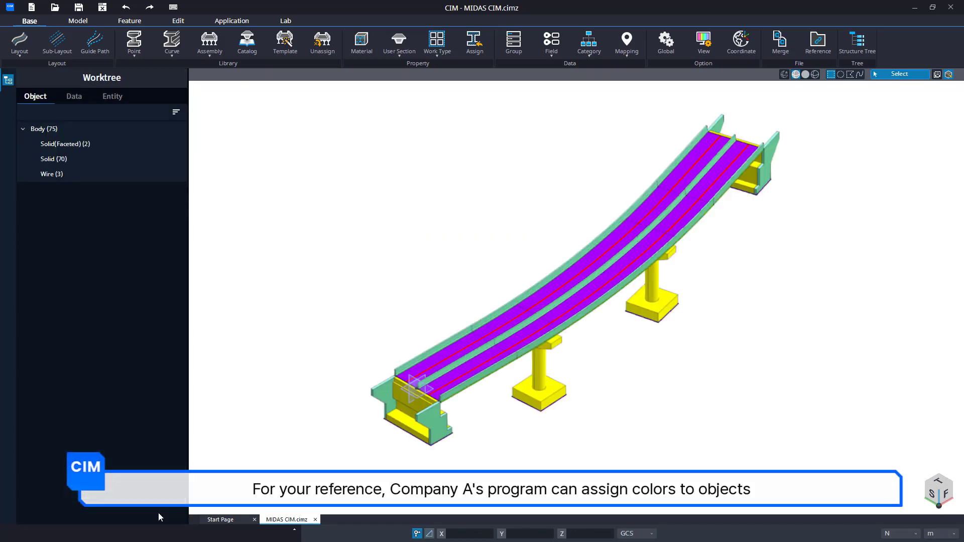
mouse_move(324, 66)
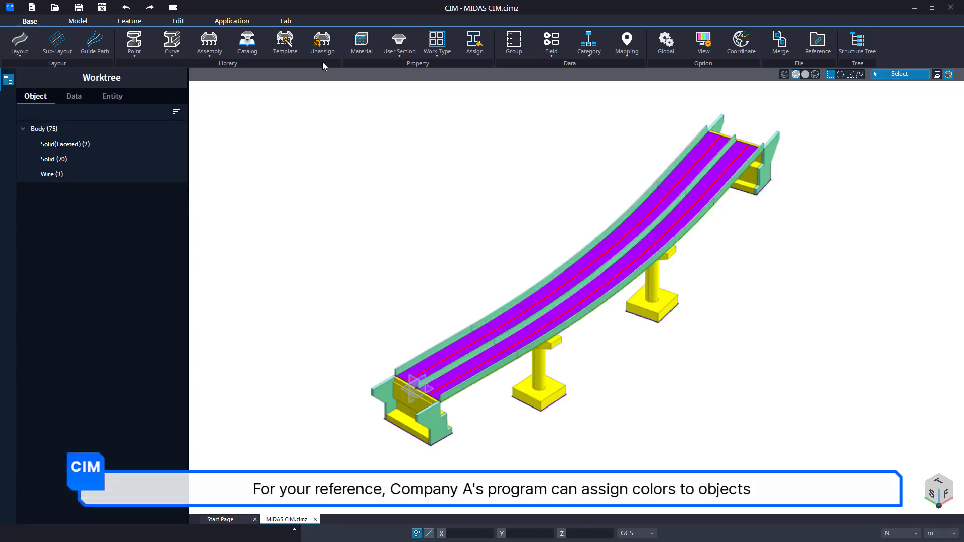
click(474, 44)
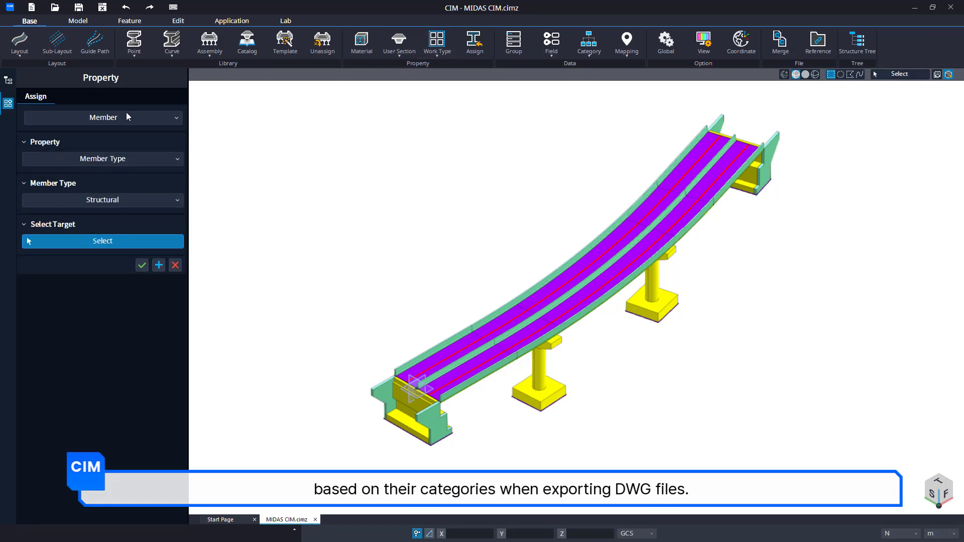
click(102, 118)
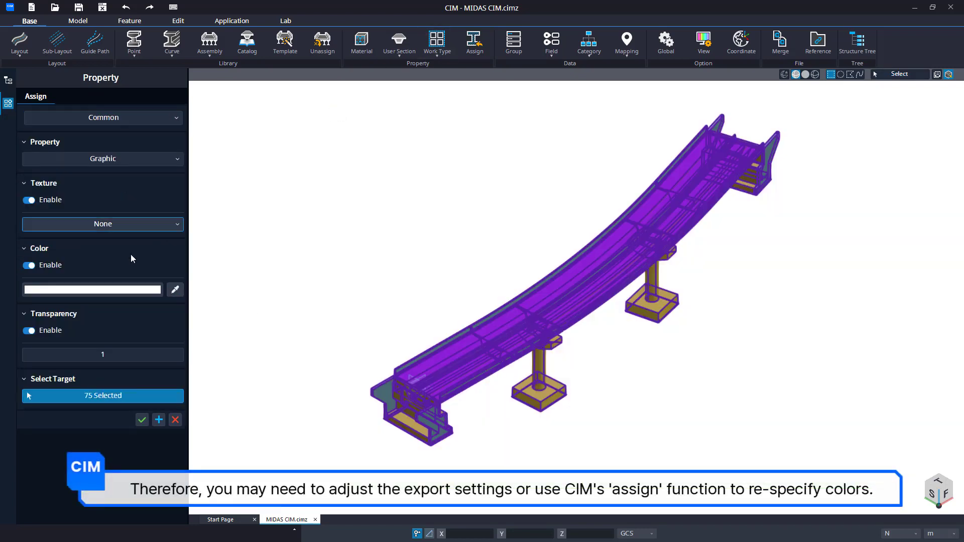
click(175, 289)
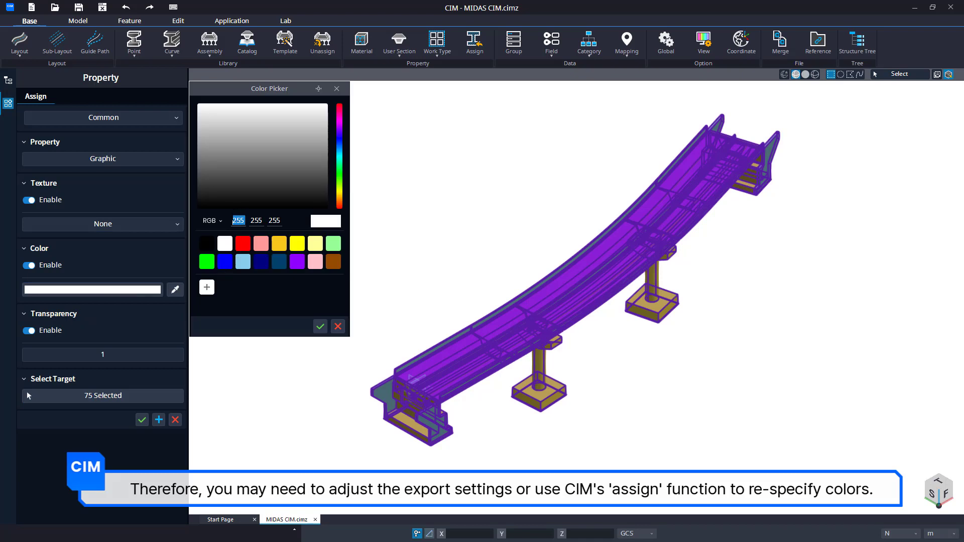
click(326, 105)
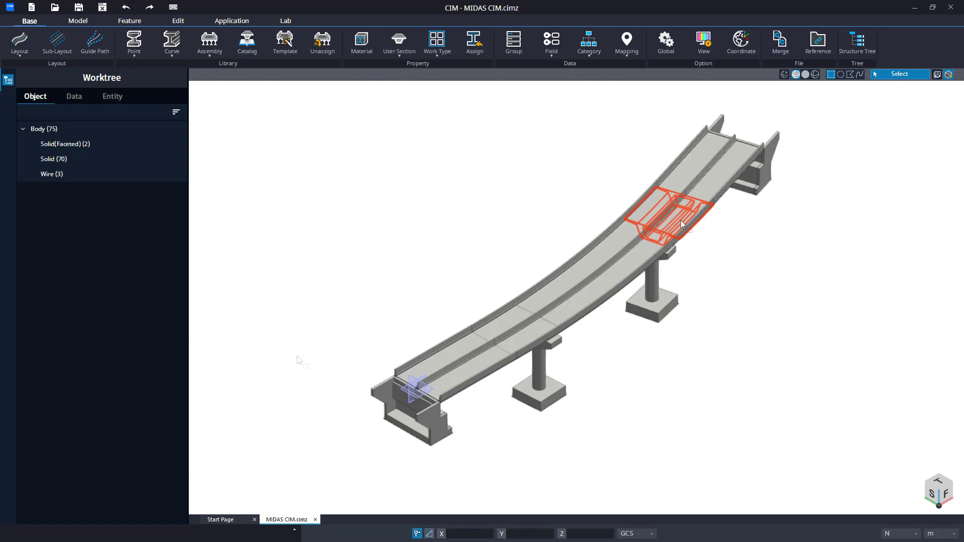
Hide and lock the abutments and footings in the Worktree.
click(53, 159)
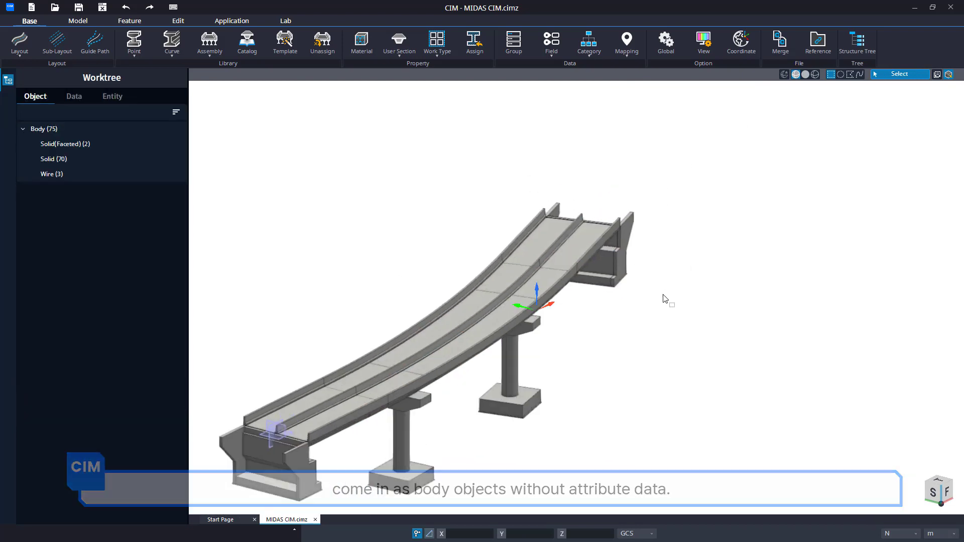
click(53, 159)
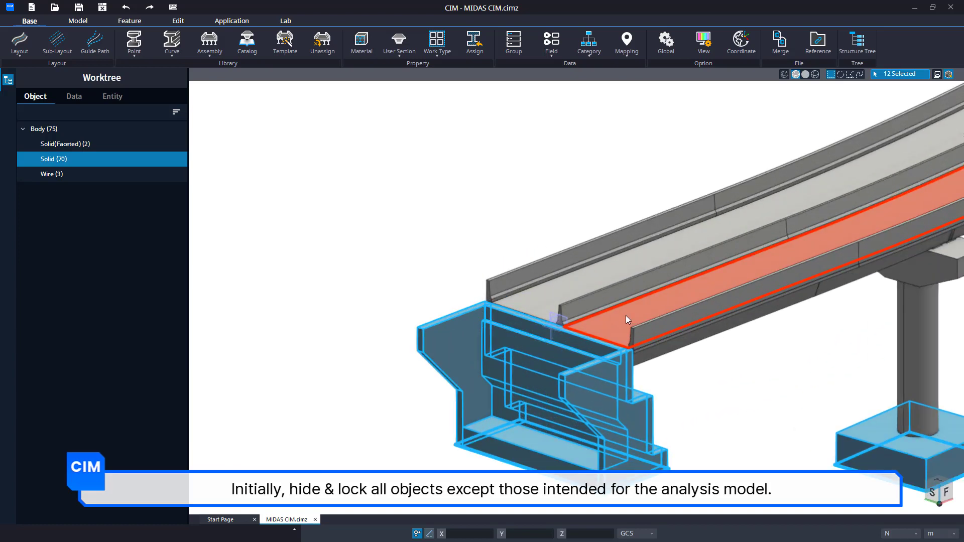
click(63, 144)
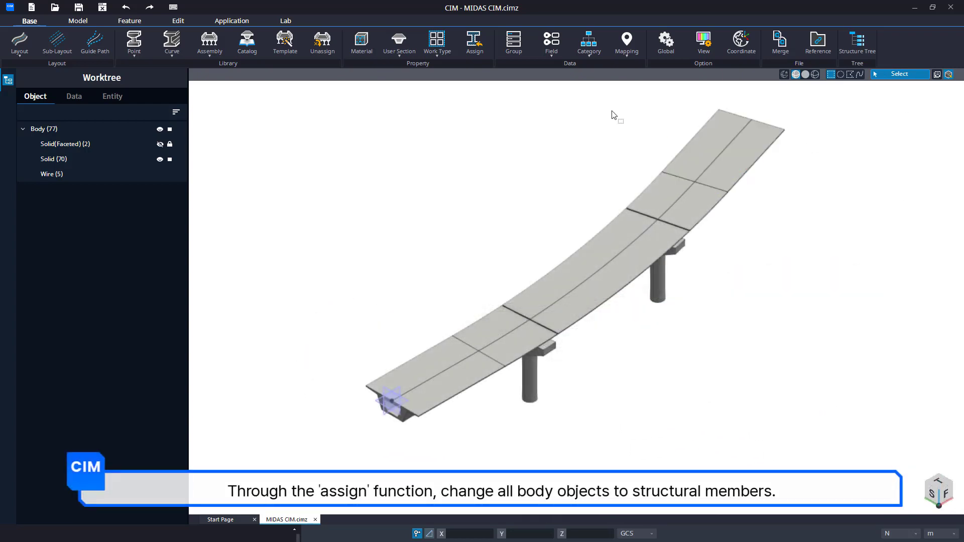
Convert the remaining bodies to structural C24 concrete beam members.
click(474, 43)
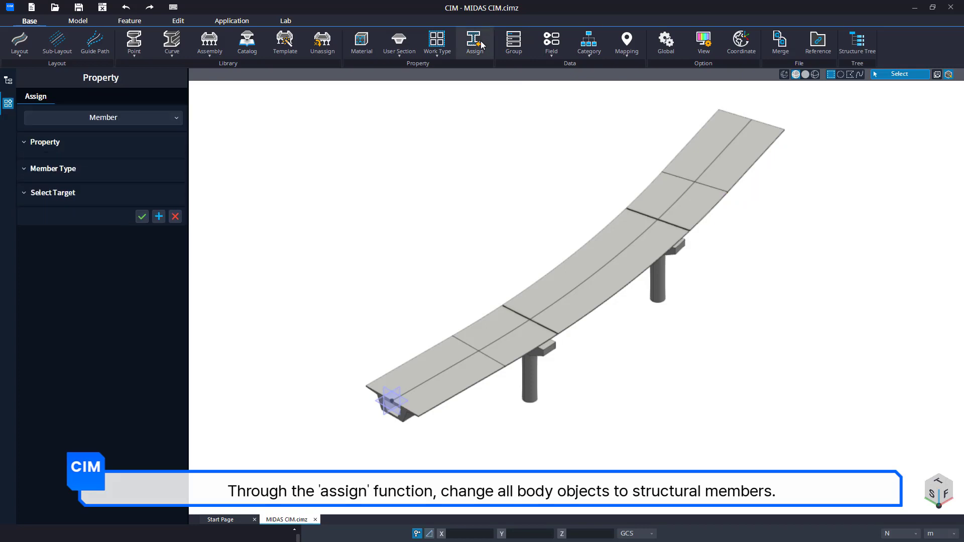
click(175, 117)
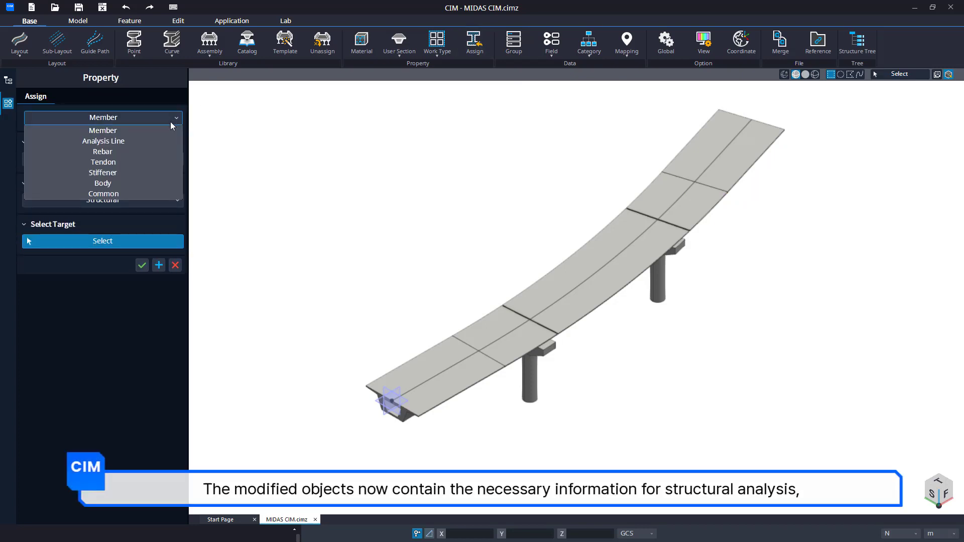
click(103, 183)
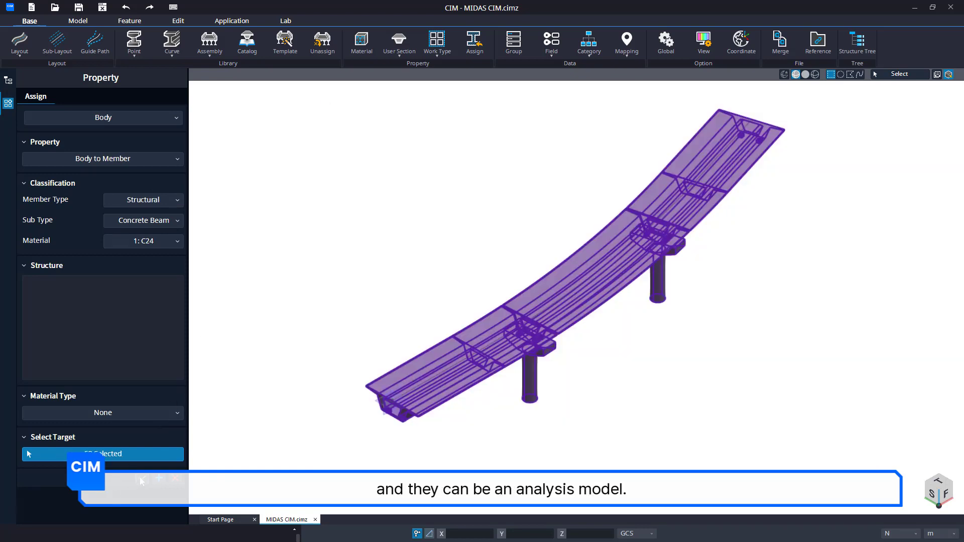
click(439, 43)
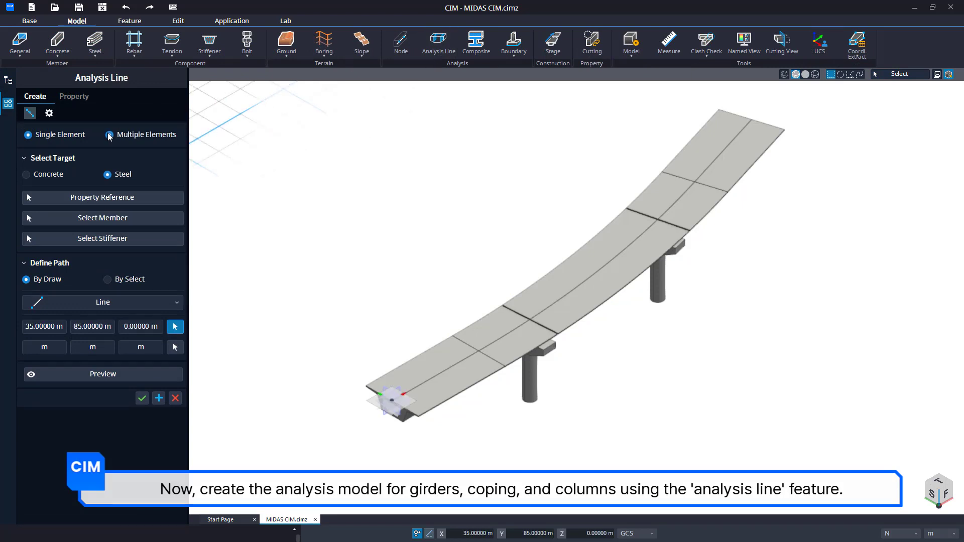
Create multiple-element concrete analysis lines along the first deck girder spans by selected edges.
click(108, 135)
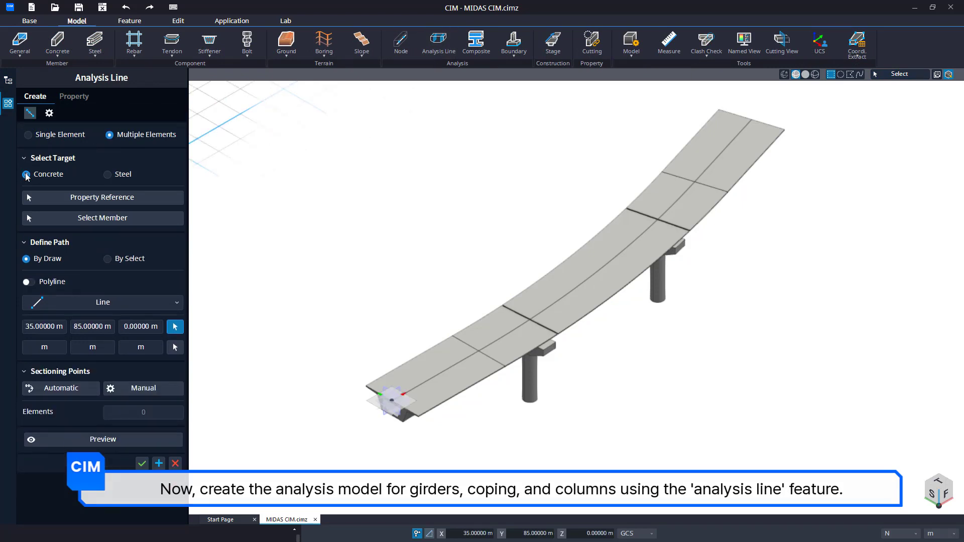
click(102, 198)
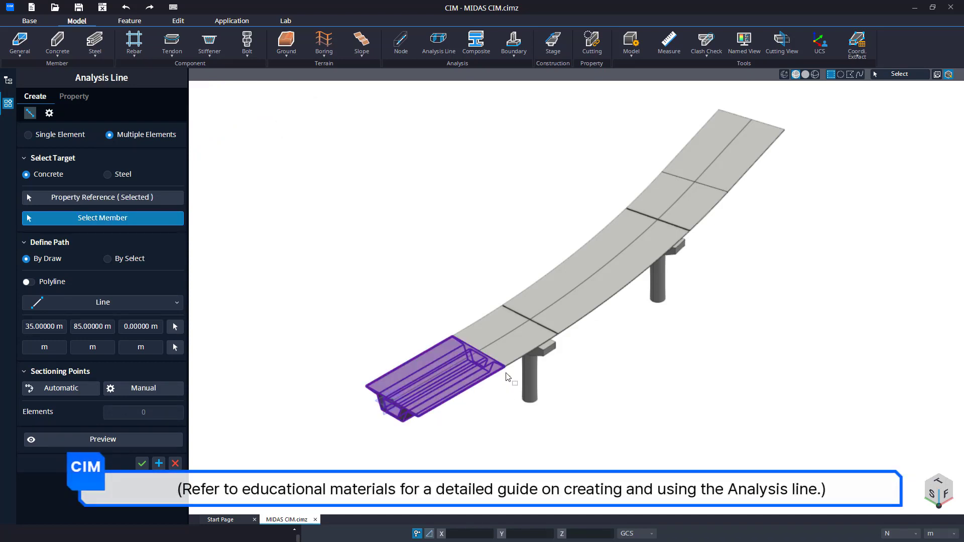
click(504, 332)
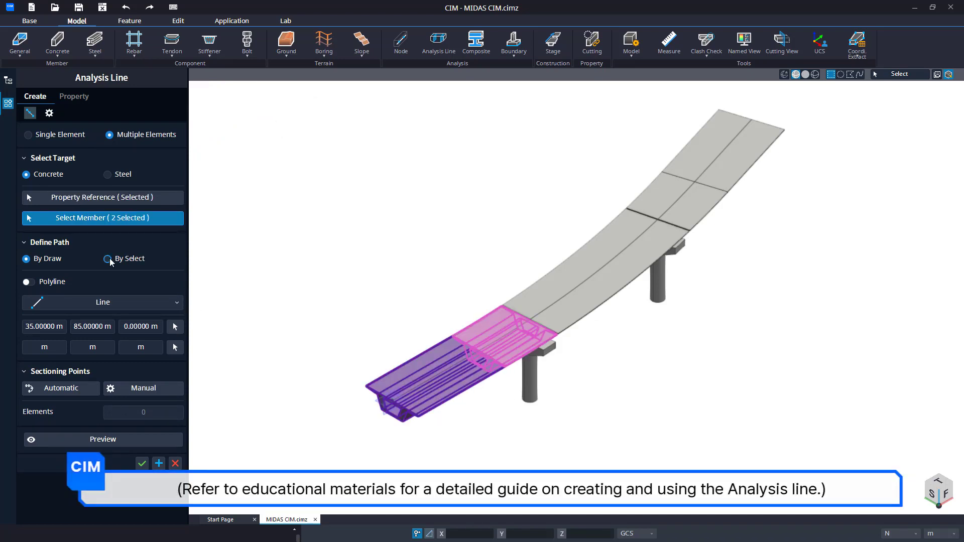
click(108, 258)
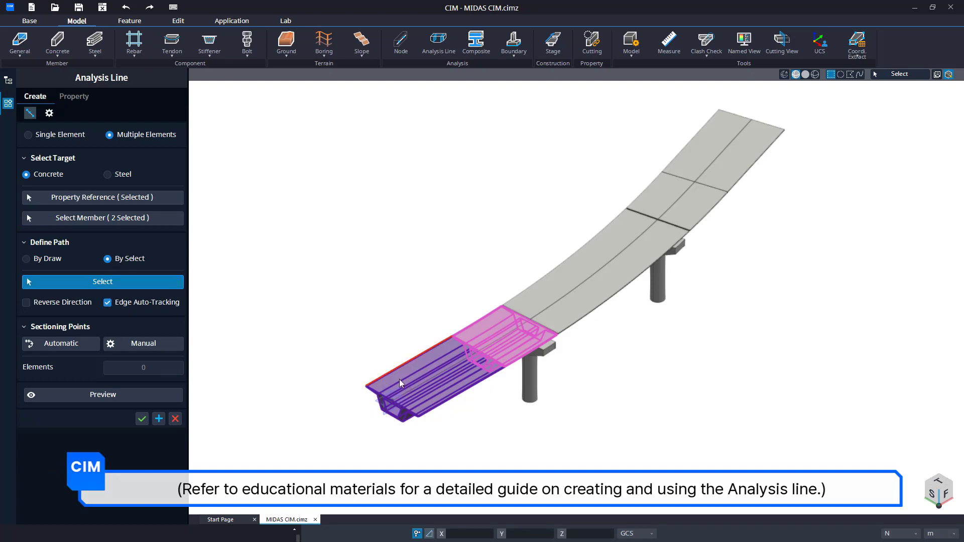
click(449, 351)
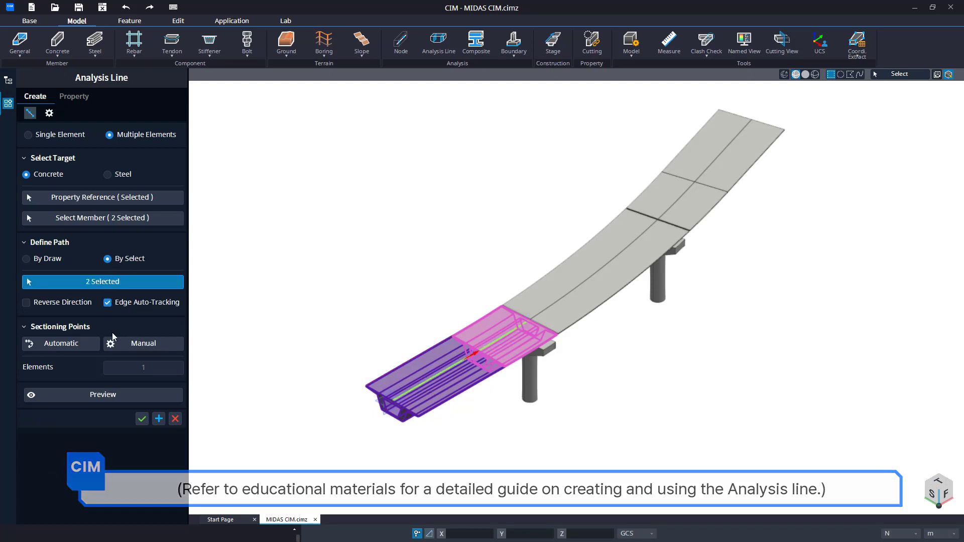
click(158, 419)
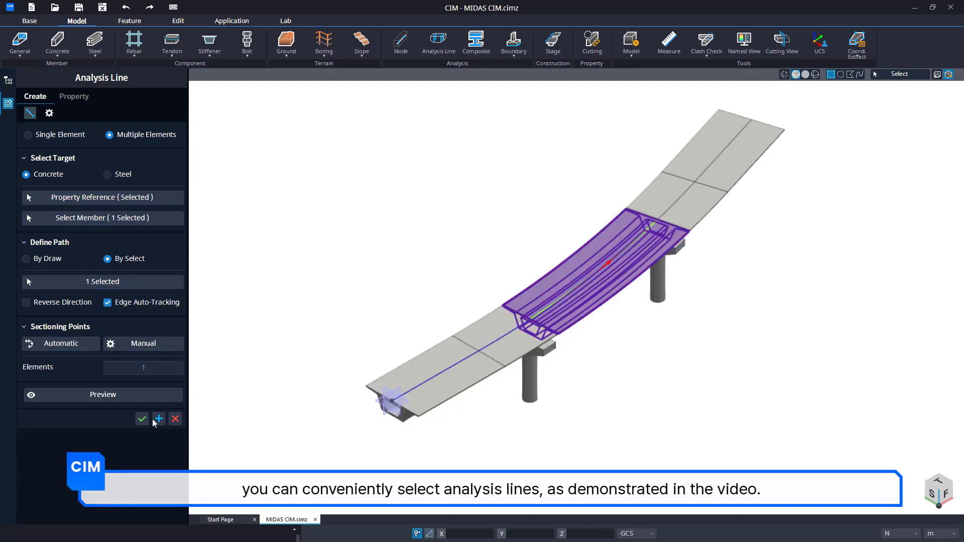
click(725, 141)
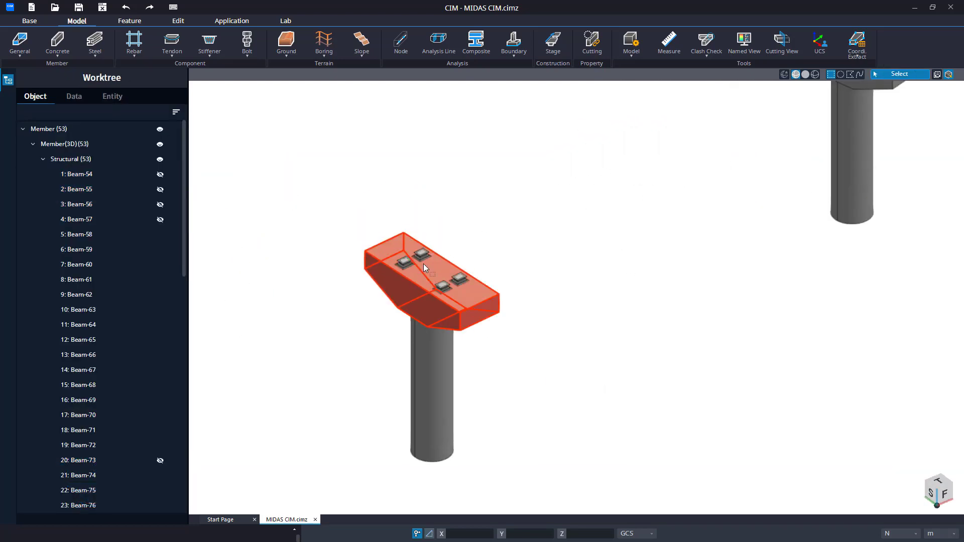
Draw an analysis line across the pier cap width with Tapered Section Group enabled.
click(438, 41)
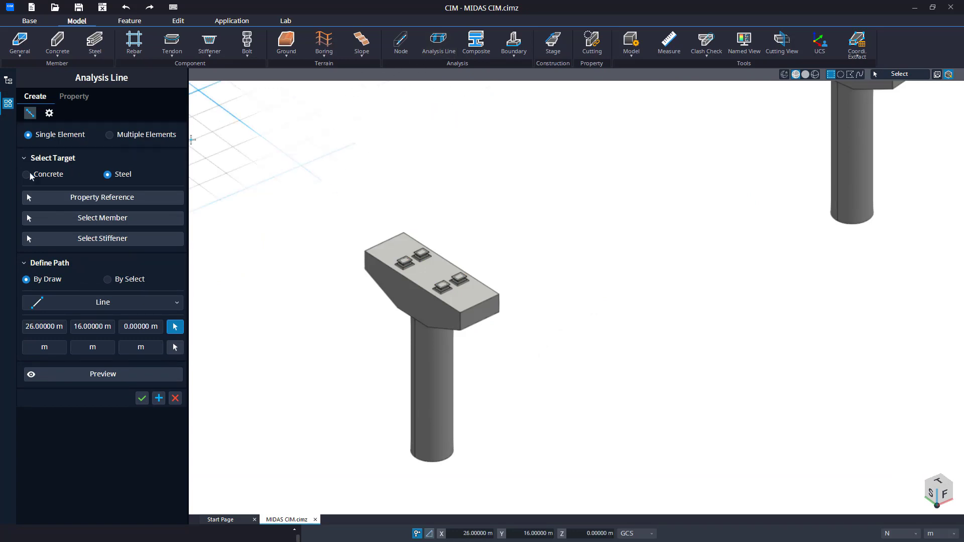
click(27, 174)
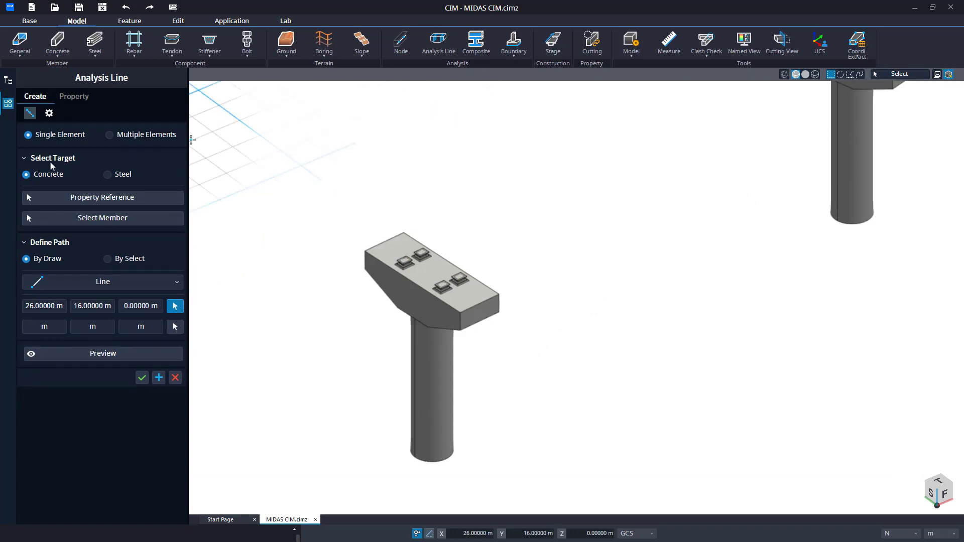
click(109, 135)
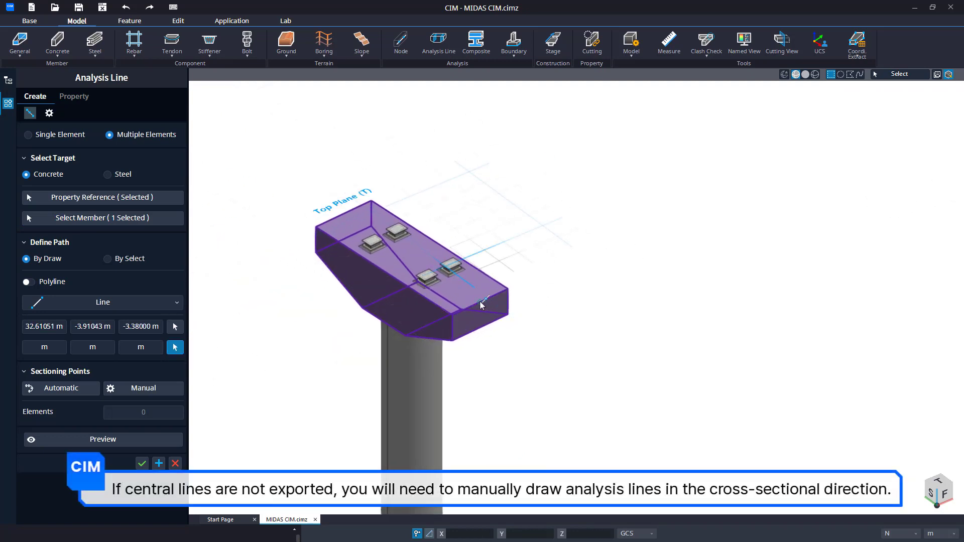
click(346, 215)
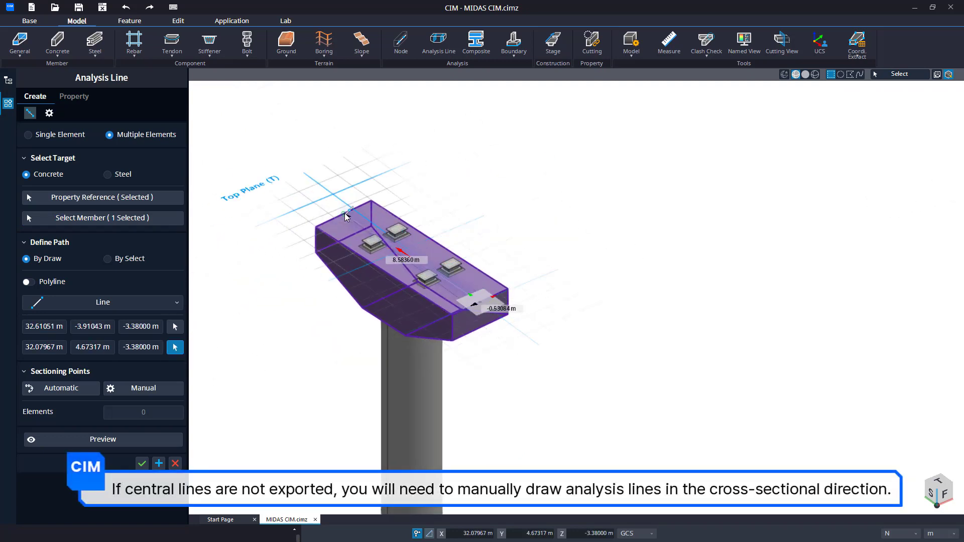
click(60, 388)
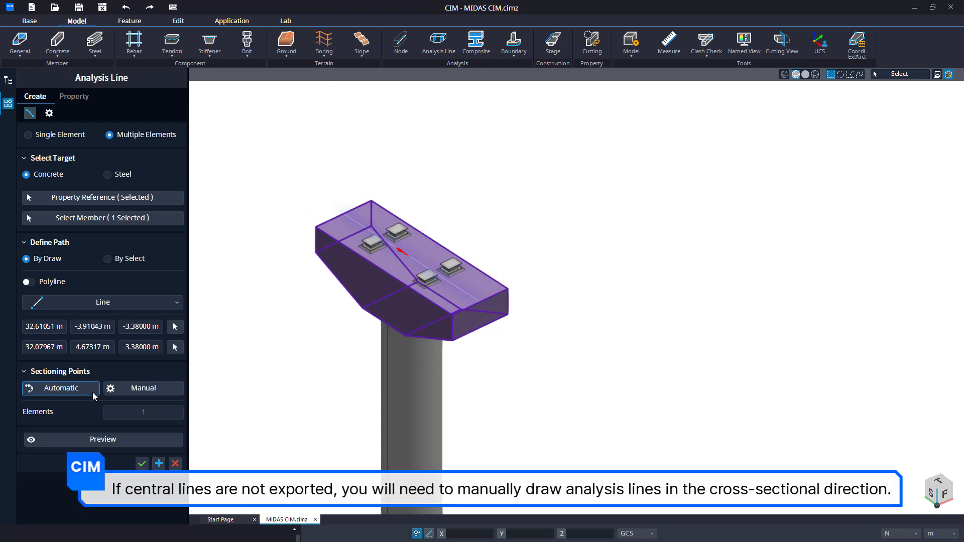
click(48, 113)
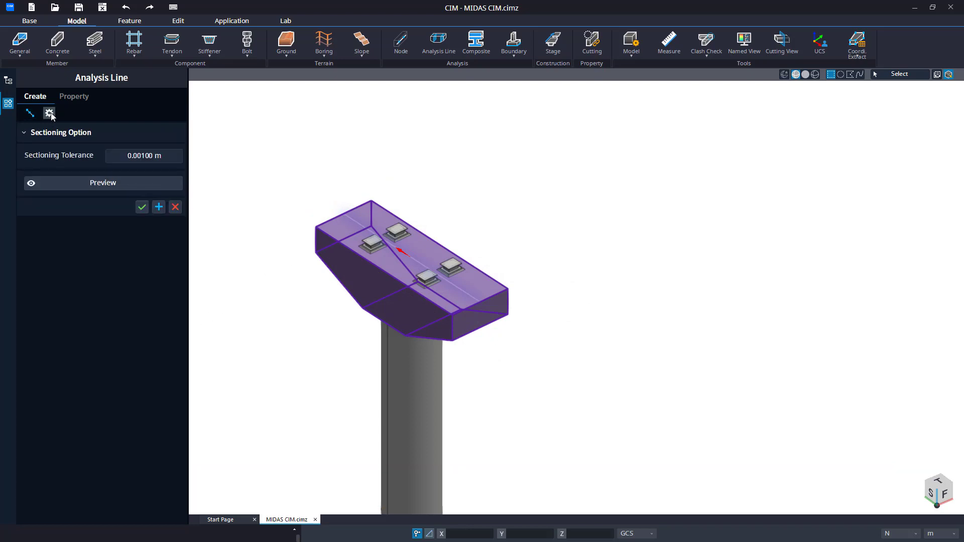
click(49, 113)
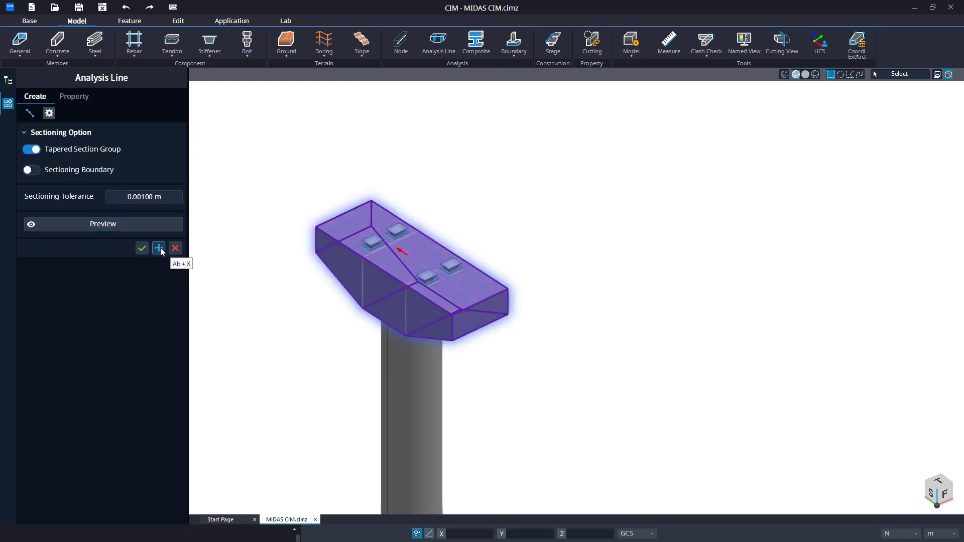
click(158, 248)
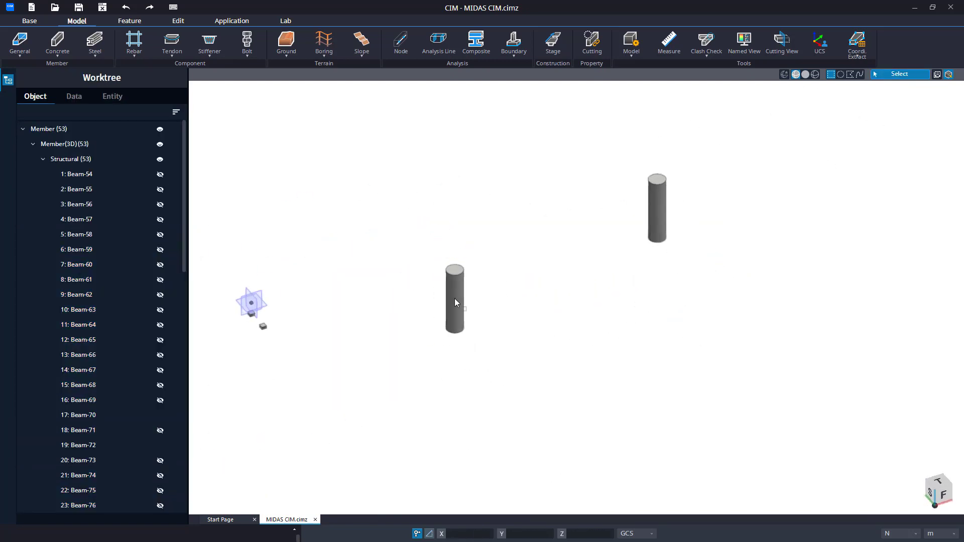
Draw a vertical analysis line on the pier column from top to bottom.
click(438, 43)
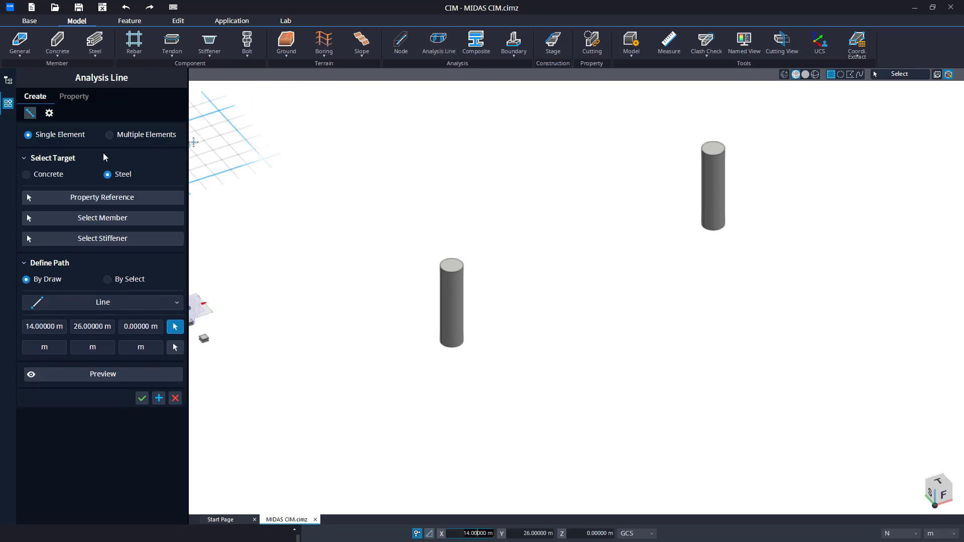
click(26, 174)
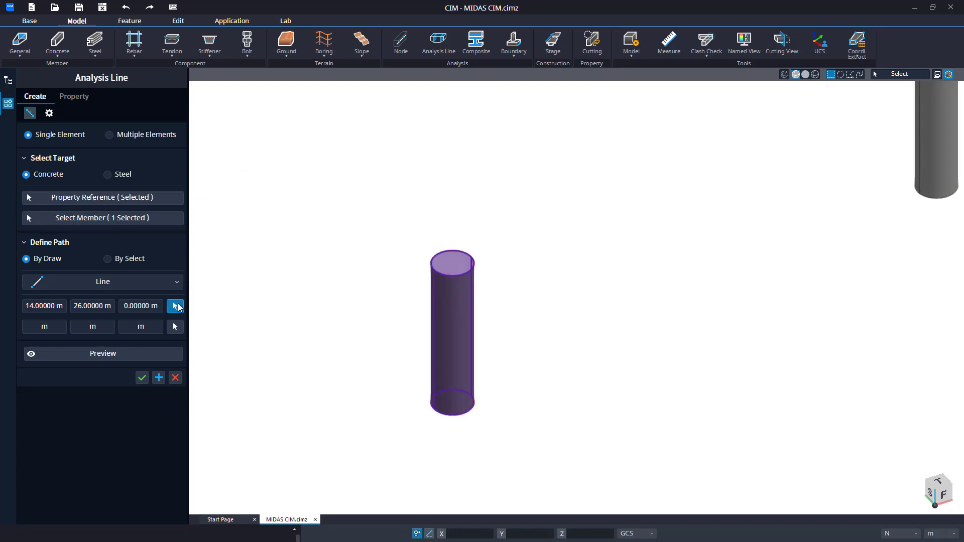
click(175, 327)
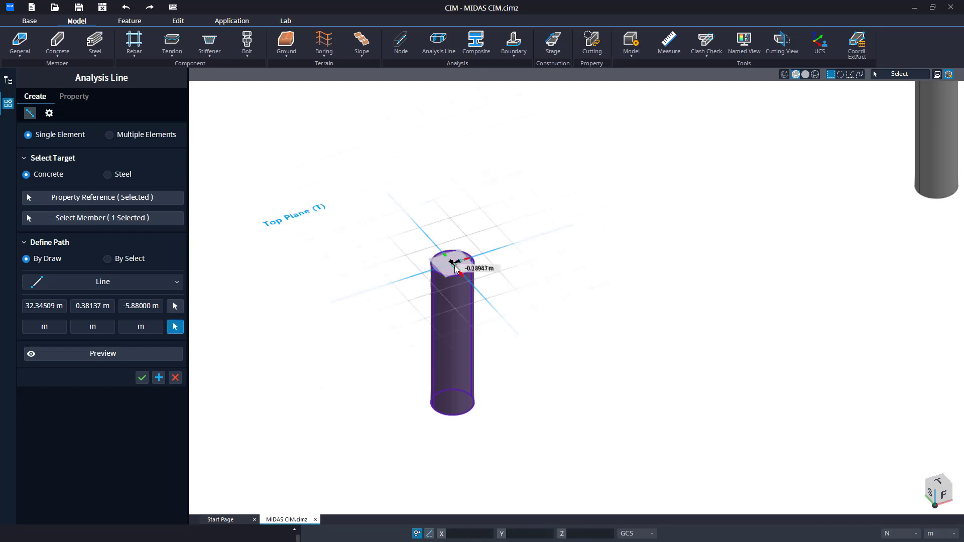
click(456, 305)
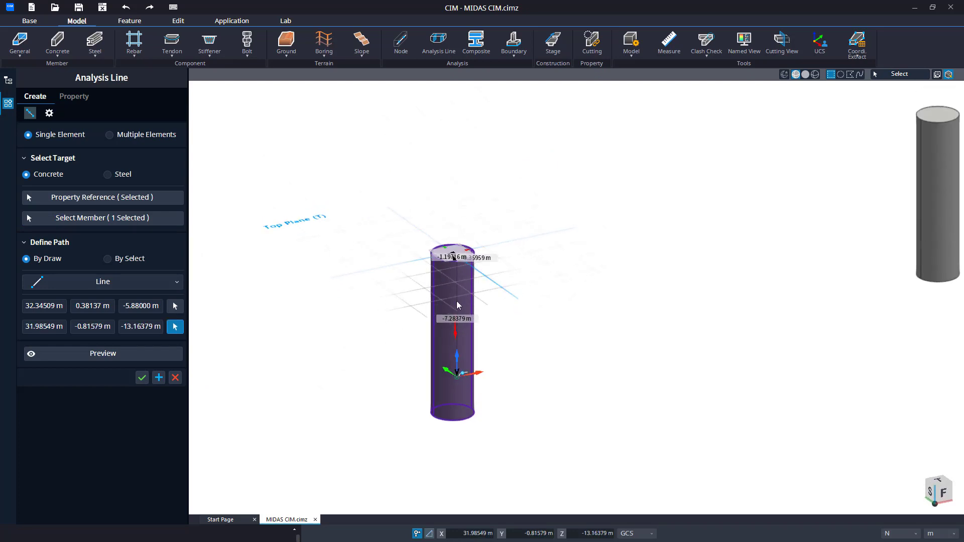
click(451, 435)
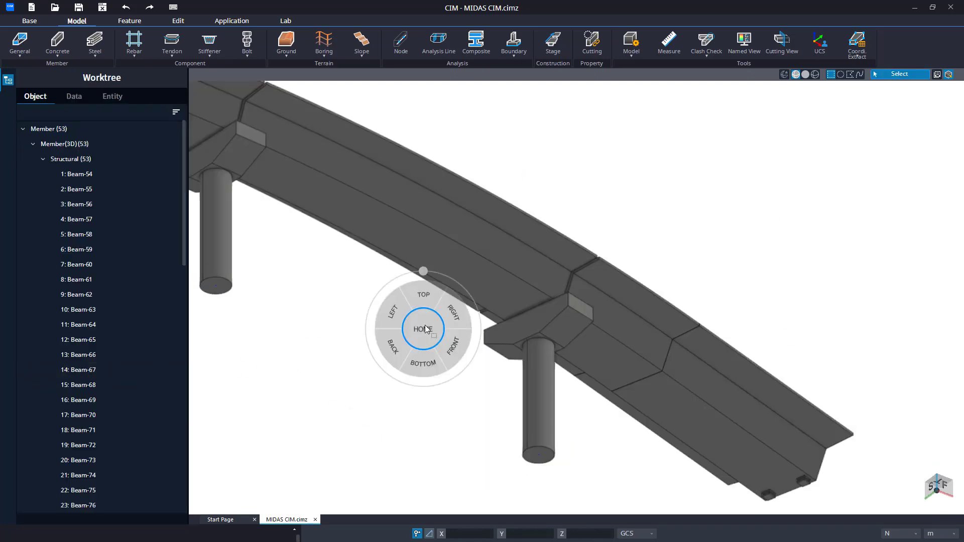
Reset the view to Home and leave only the bearing solids visible.
click(423, 329)
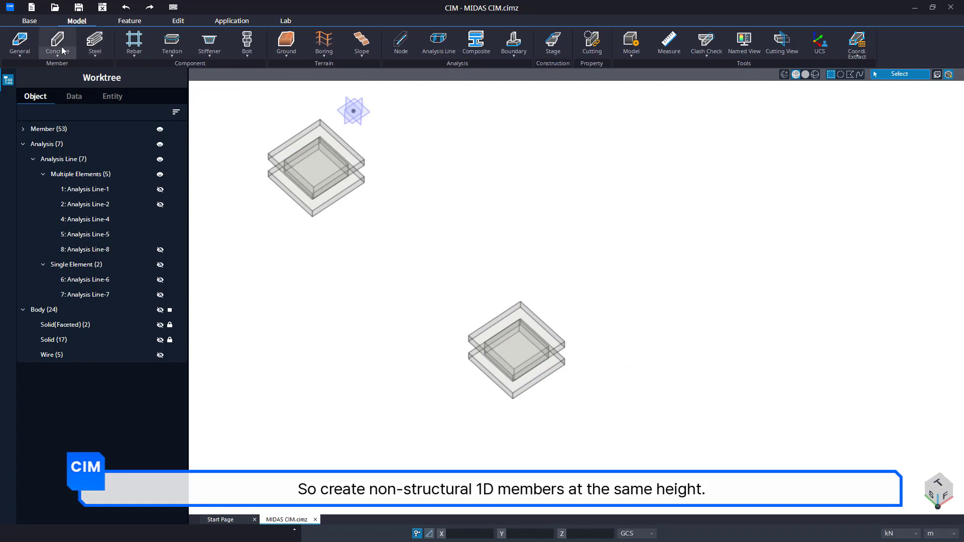
Set up a vertical concrete column as a nonstructural solid round section.
click(56, 44)
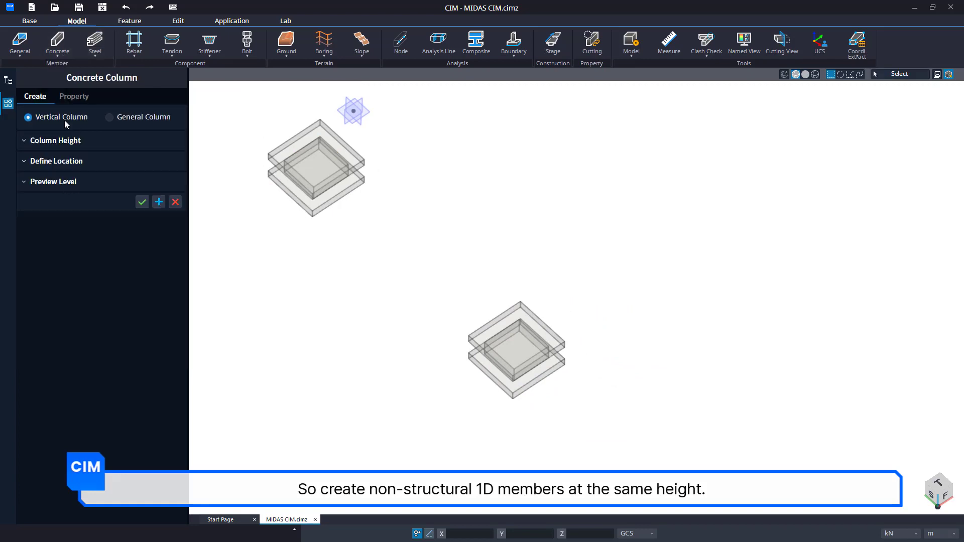
click(53, 141)
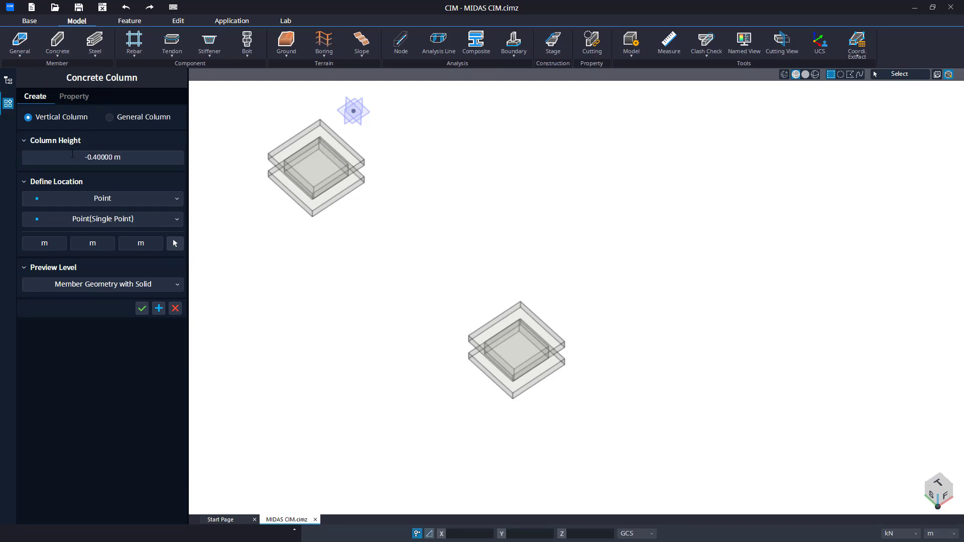
click(74, 96)
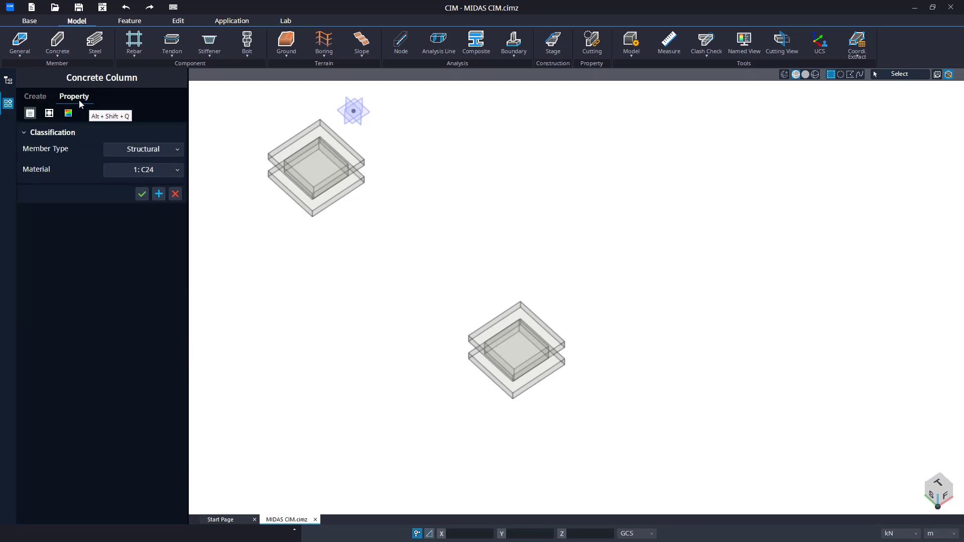
click(48, 114)
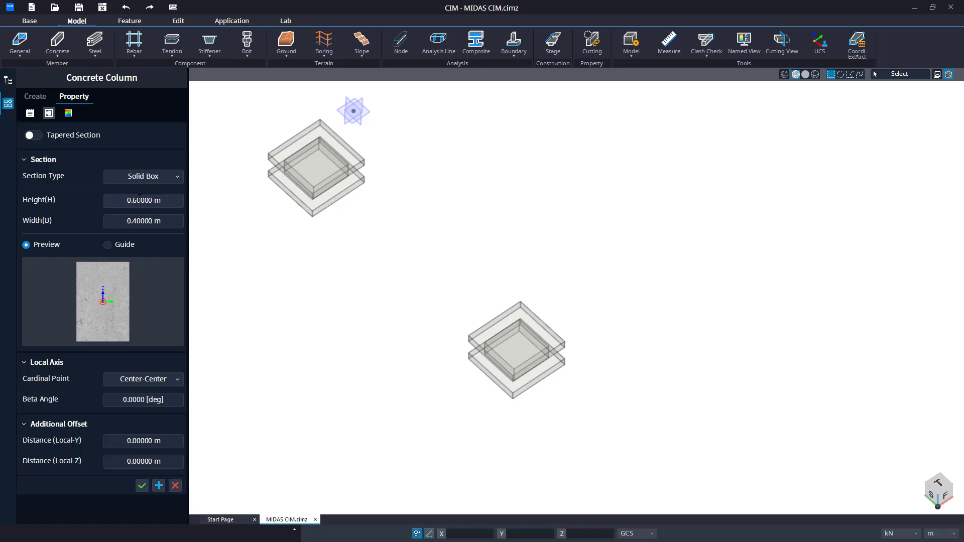
click(142, 176)
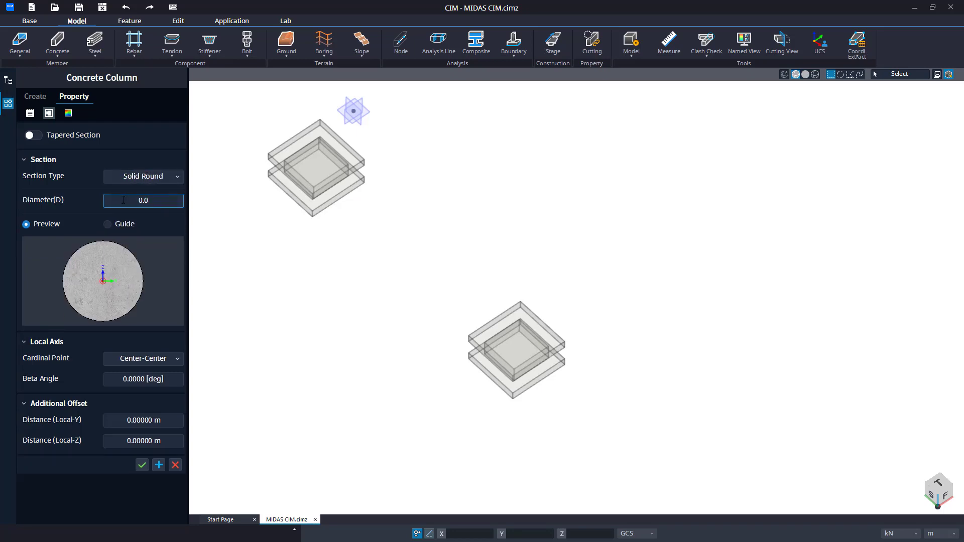
click(31, 112)
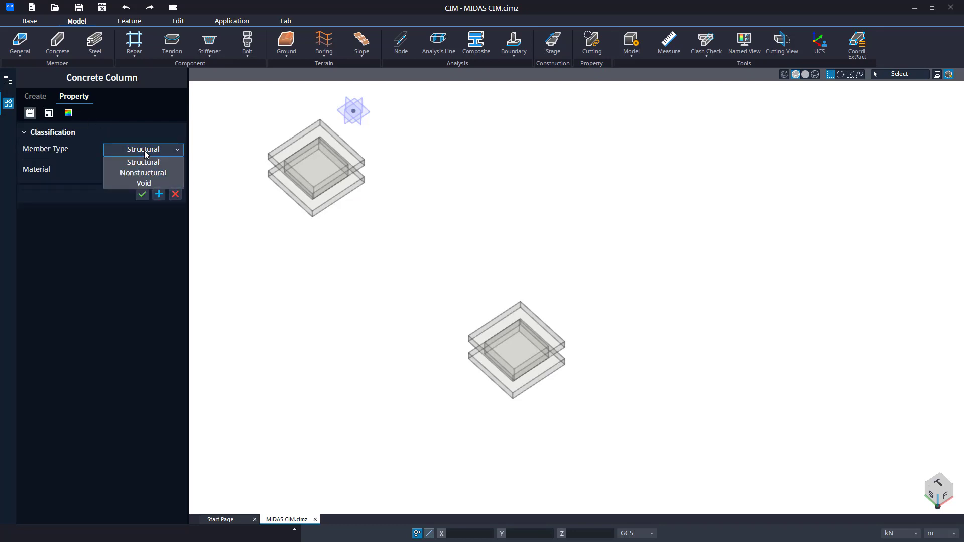
click(143, 173)
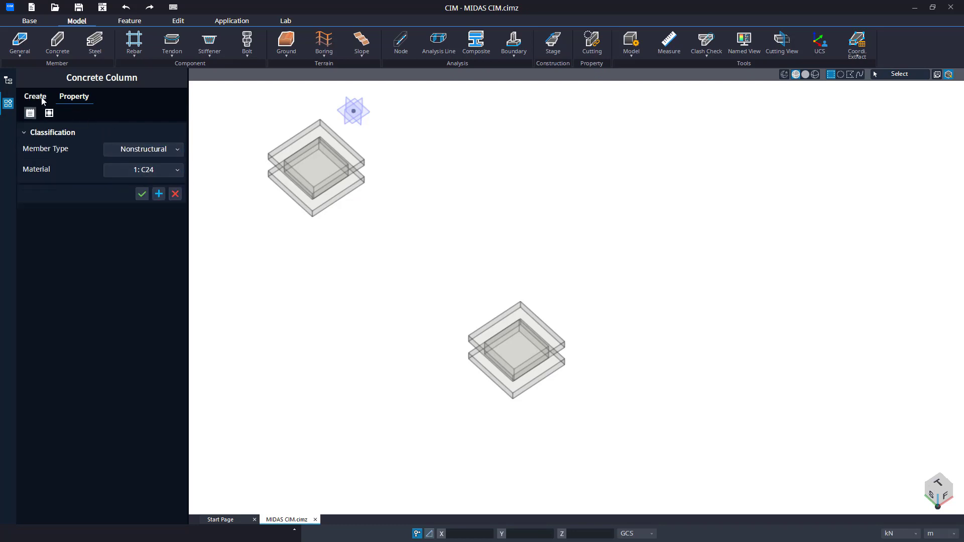
click(34, 97)
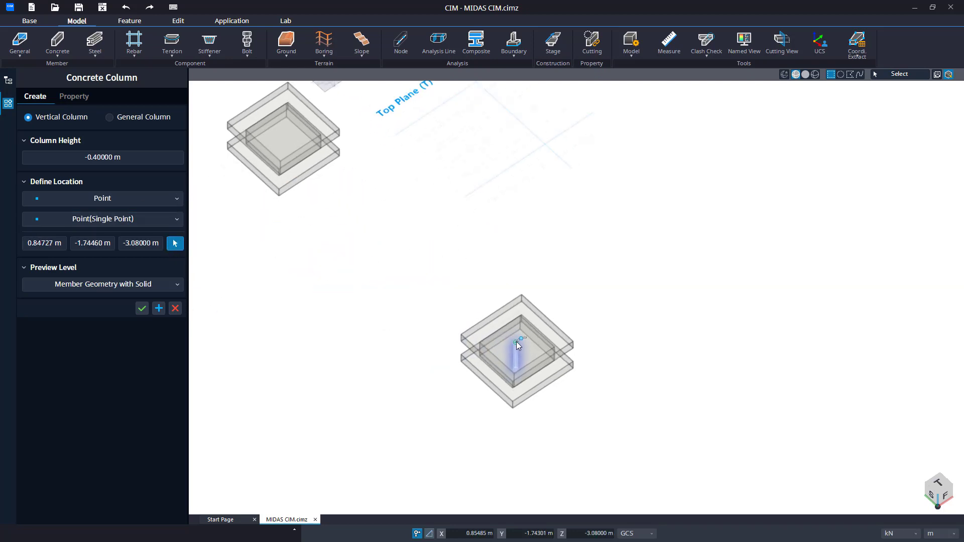
mouse_move(521, 341)
text(-0)
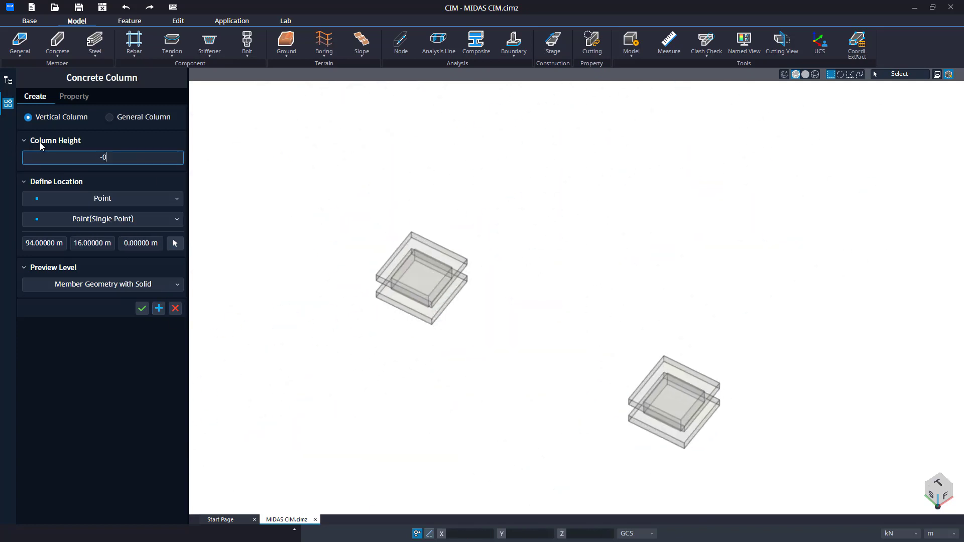
Place the 0.4 m column inside the bearing pad as a 1D member.
click(141, 308)
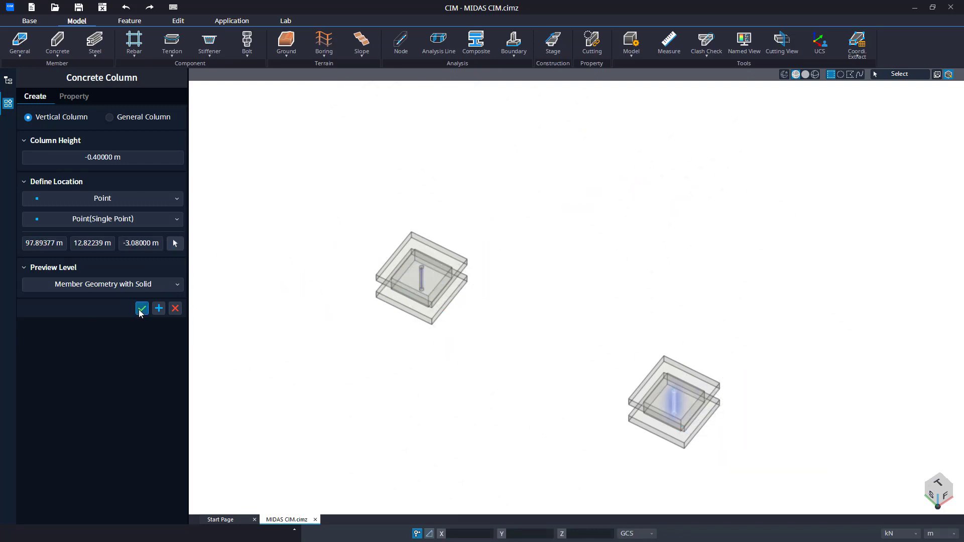
click(142, 309)
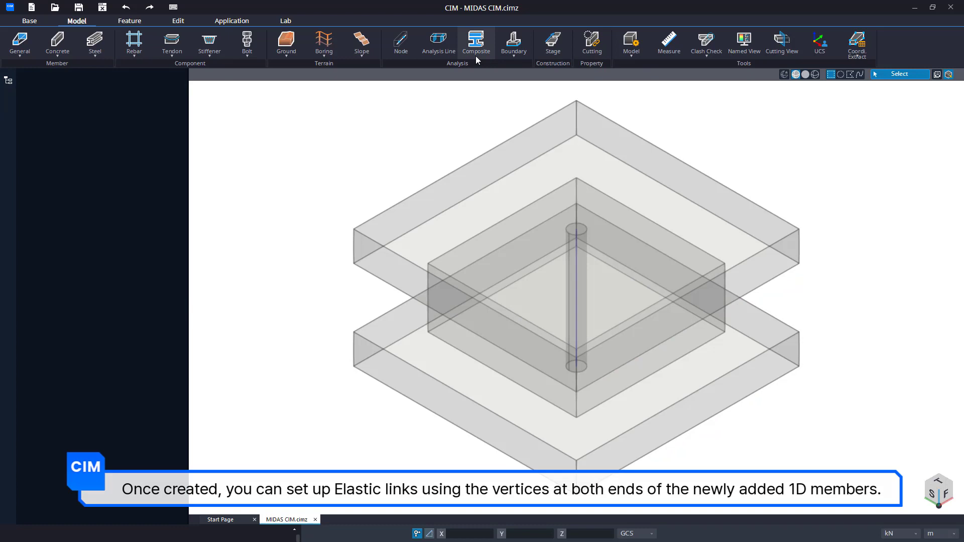
mouse_move(513, 44)
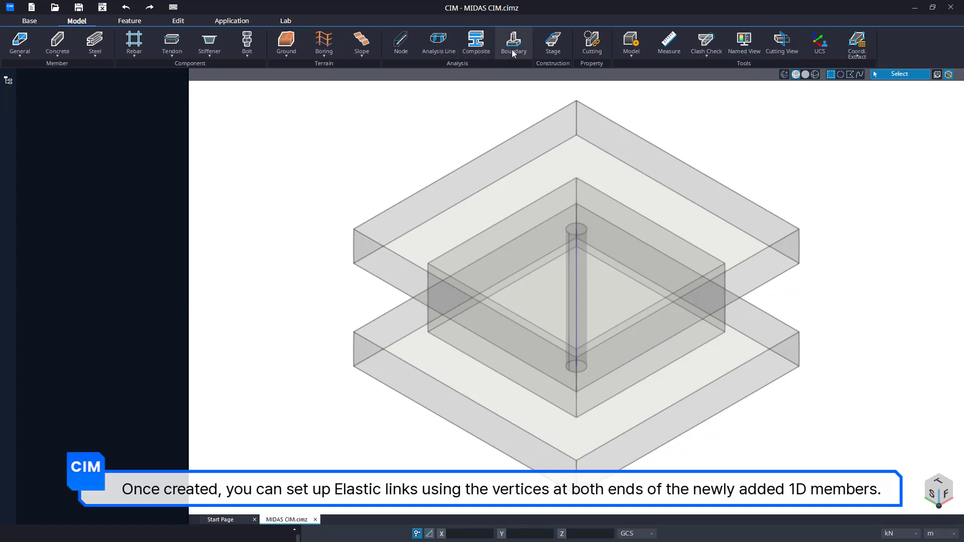
Create an elastic link (Dx 1122000, Dy/Dz 4018 kN/m) between a bearing column's top and bottom ends.
click(513, 46)
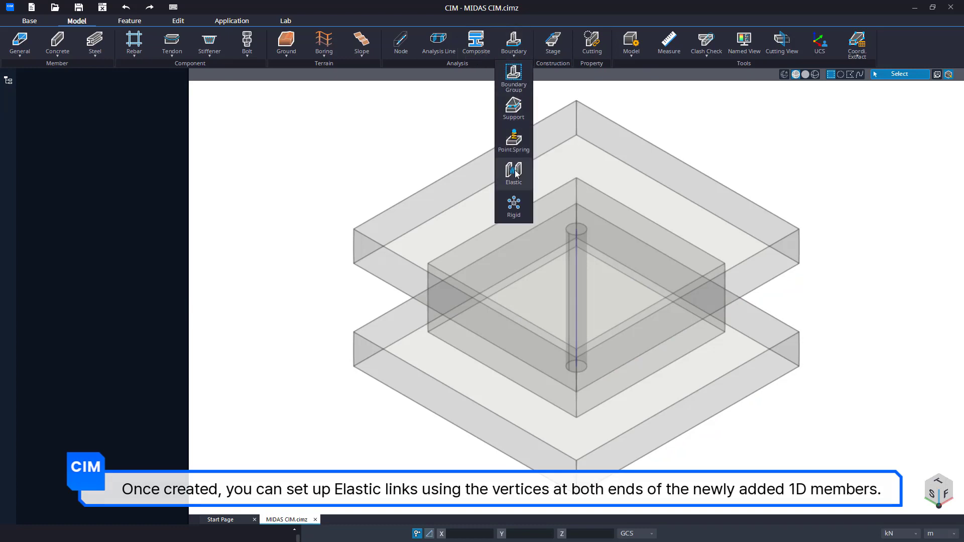
click(513, 174)
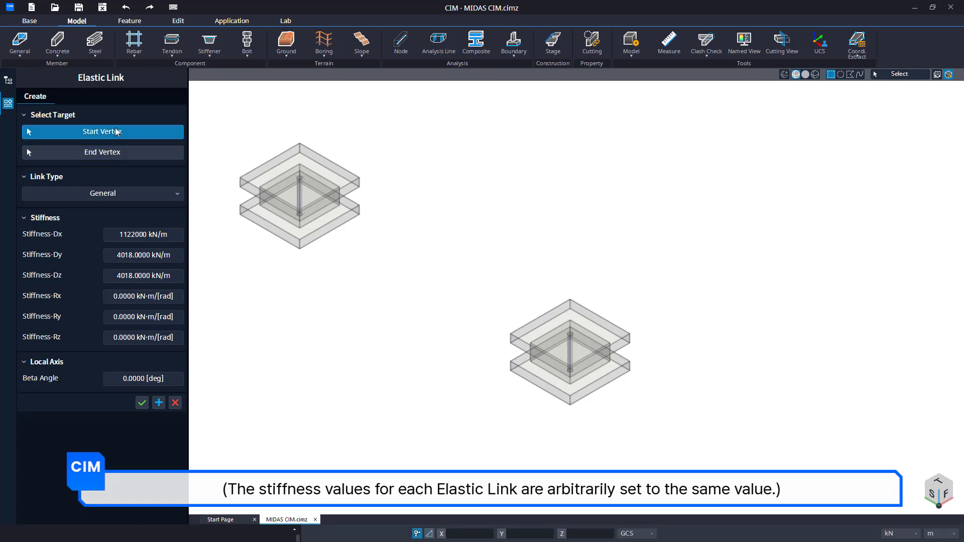
click(569, 333)
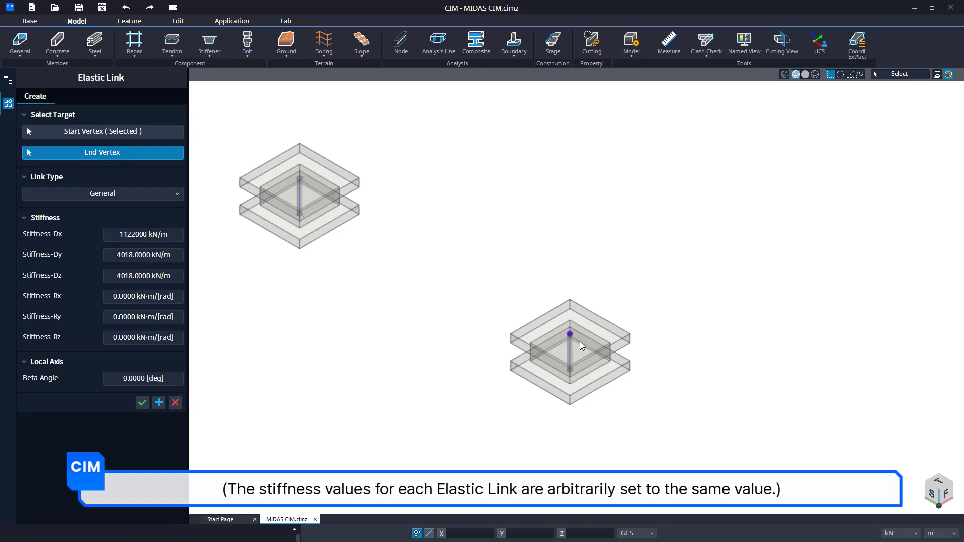
click(571, 371)
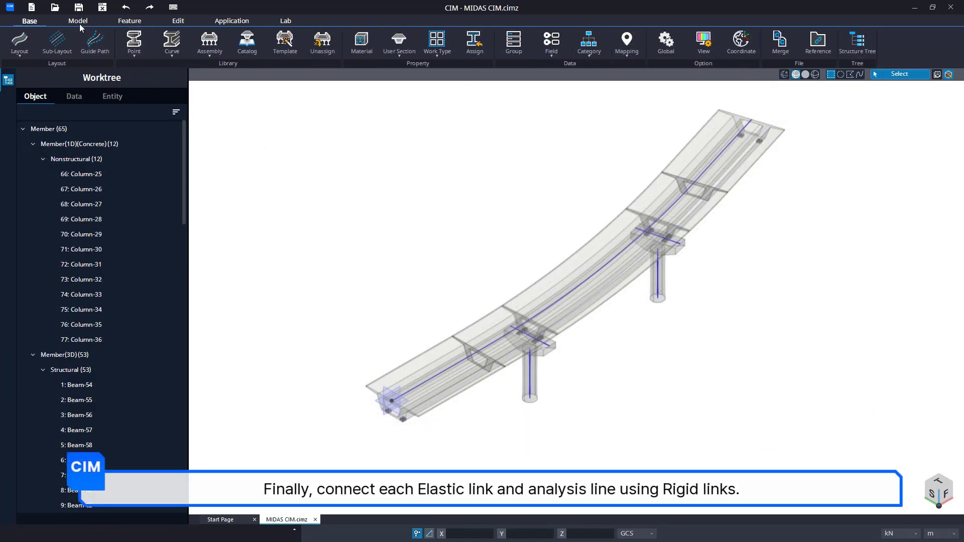
Start a Vertex-to-1D-Member rigid link from two bearing column tops to the girder analysis line.
click(78, 20)
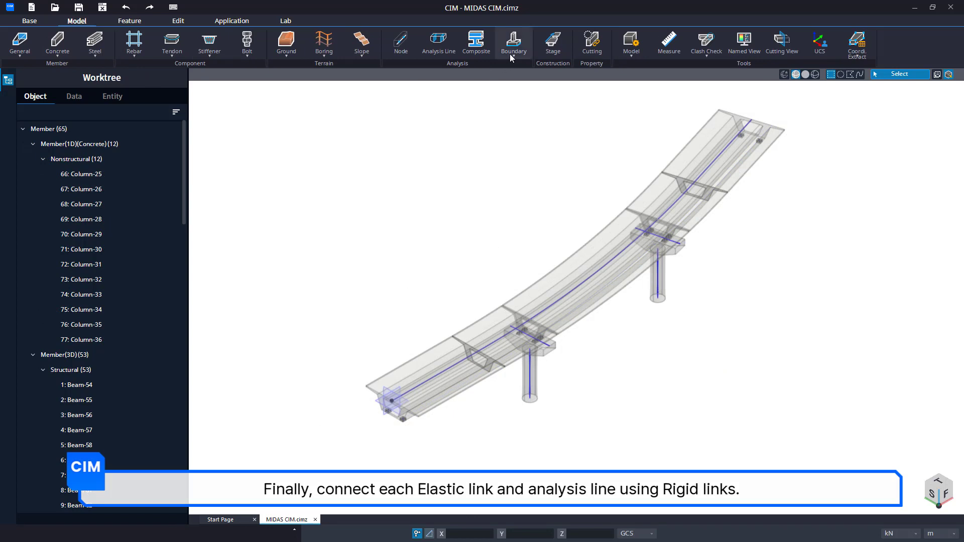
mouse_move(516, 205)
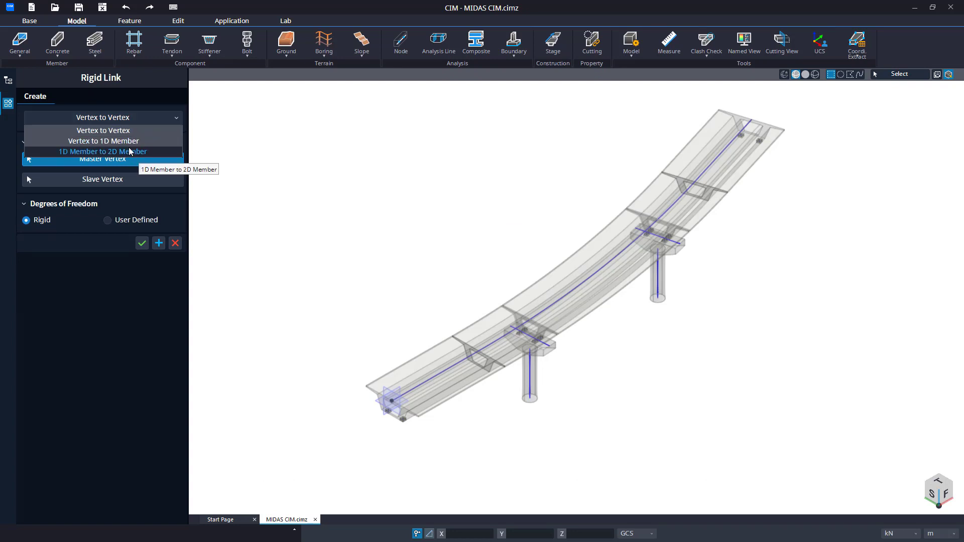
click(103, 141)
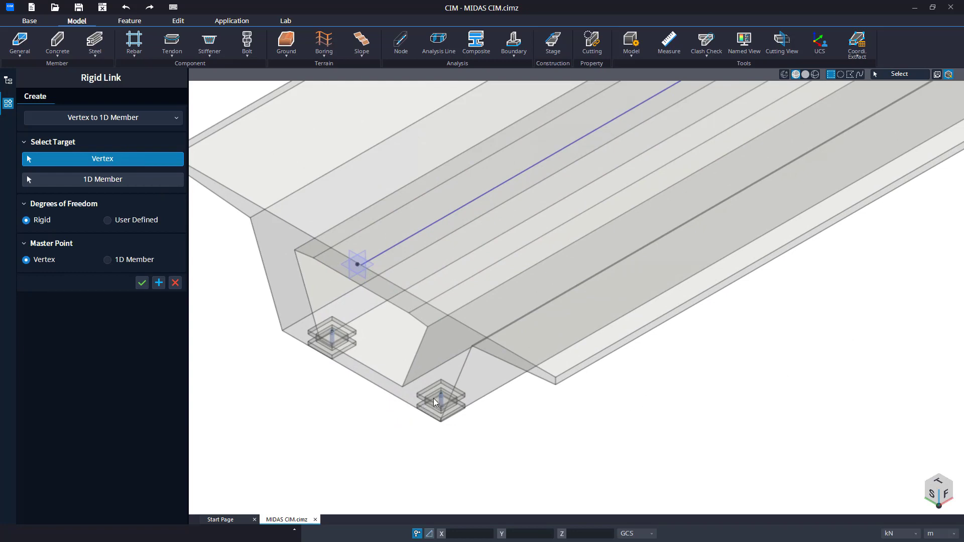
click(440, 395)
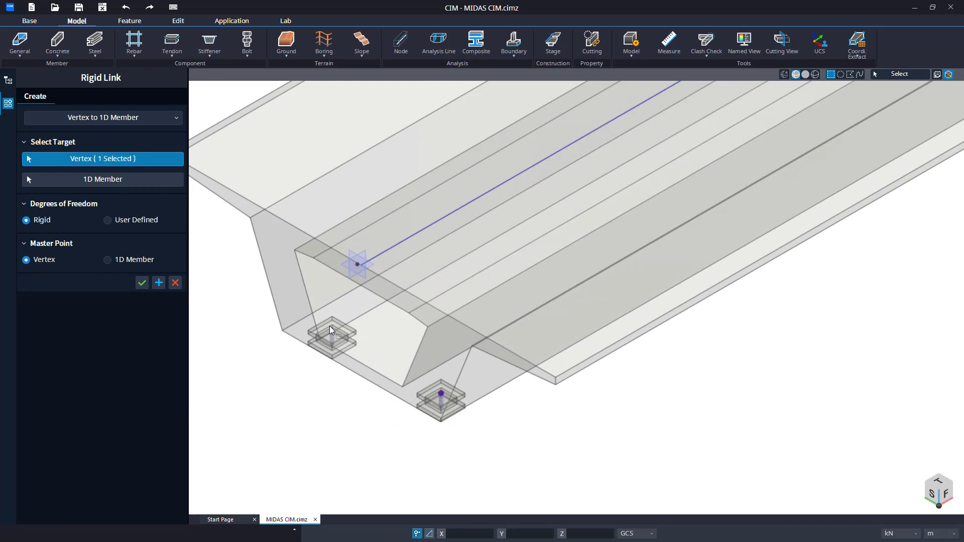
click(332, 331)
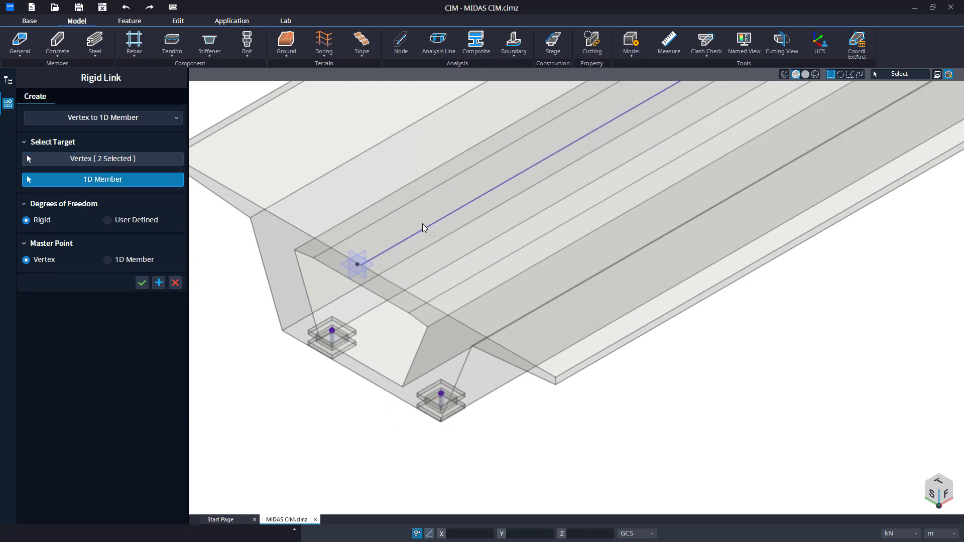
click(107, 259)
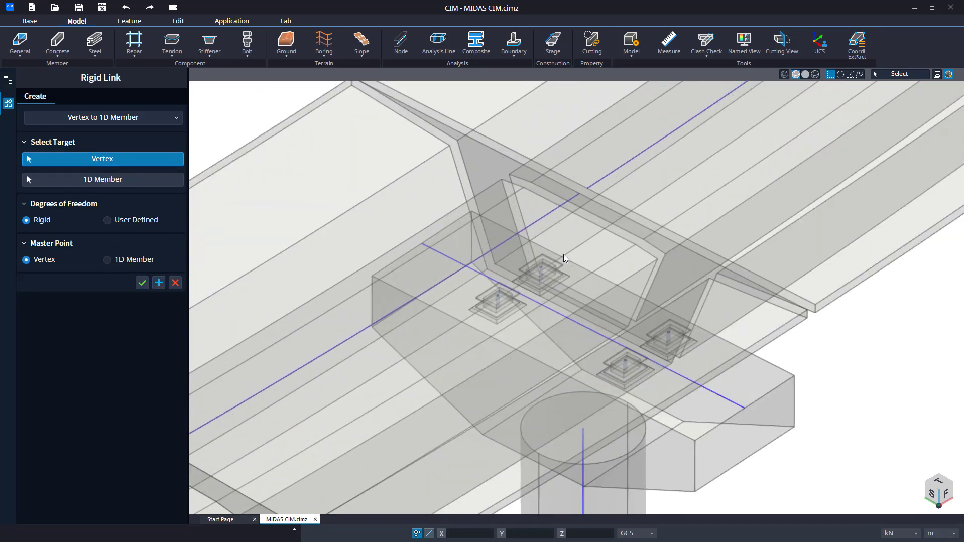
Add the pier bearing vertex, make the 1D member the master point and apply the rigid links.
click(103, 178)
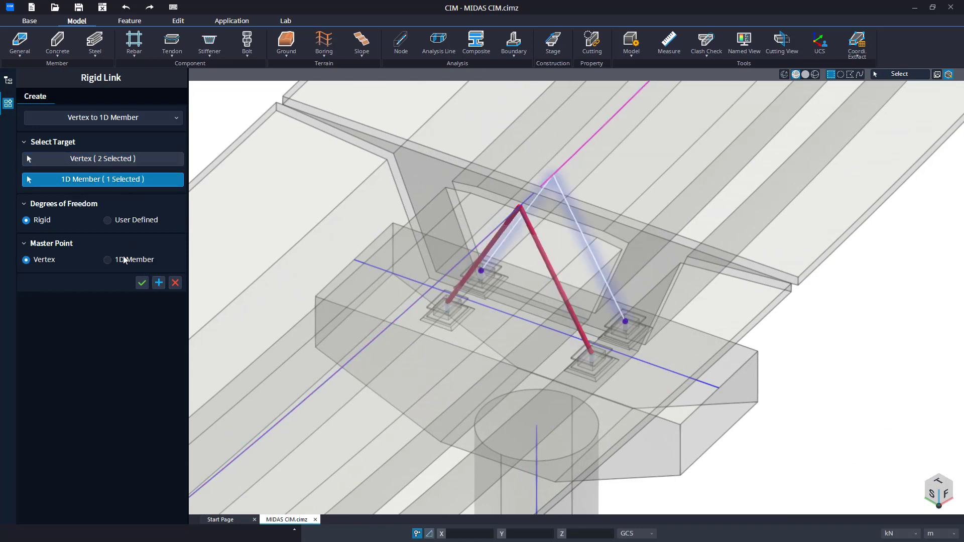
click(107, 259)
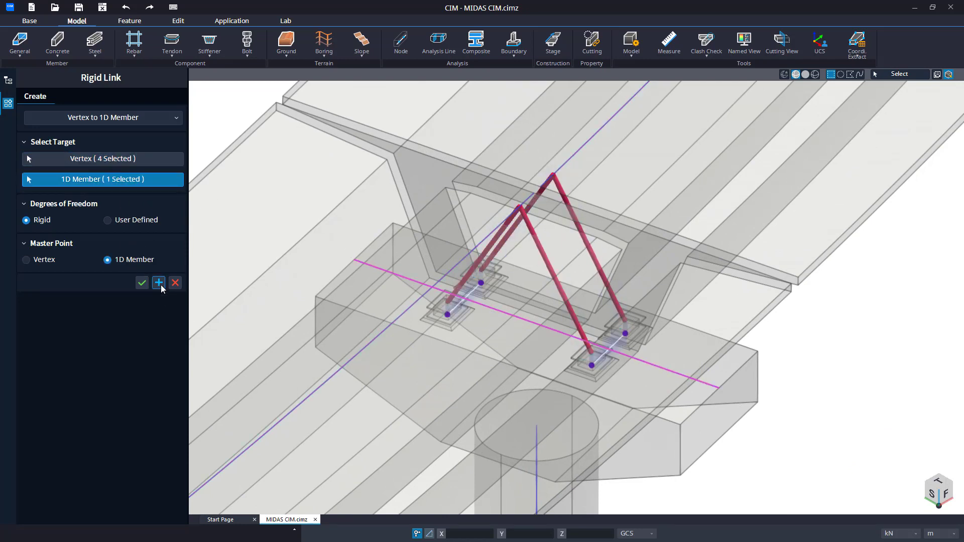
click(141, 284)
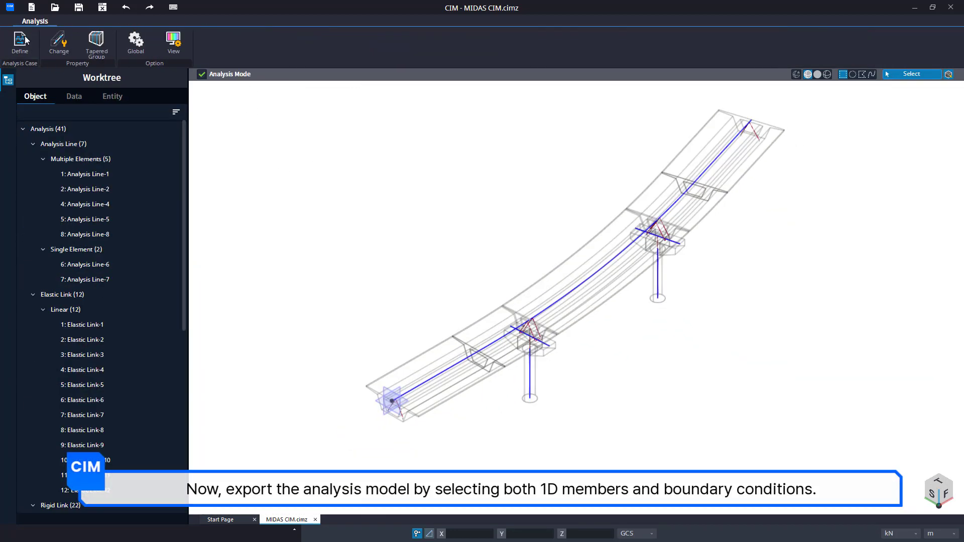
Define the analysis case with 1D mesh by 1 m length and 0.05 m merge tolerance.
click(20, 44)
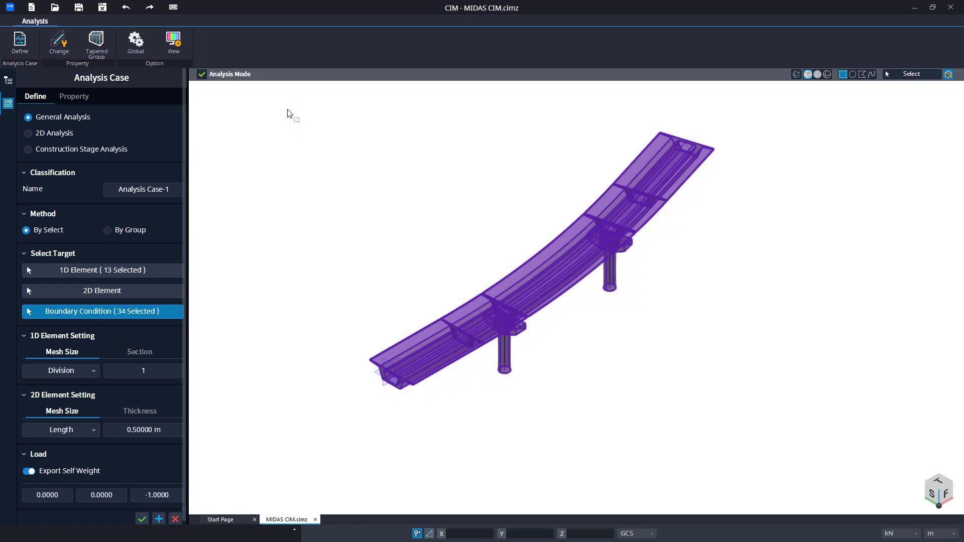
click(61, 370)
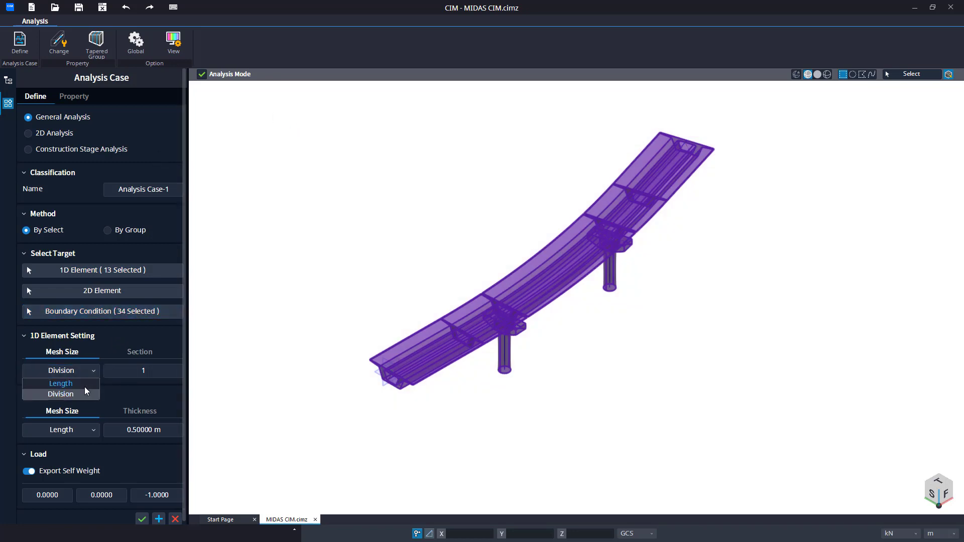
click(62, 382)
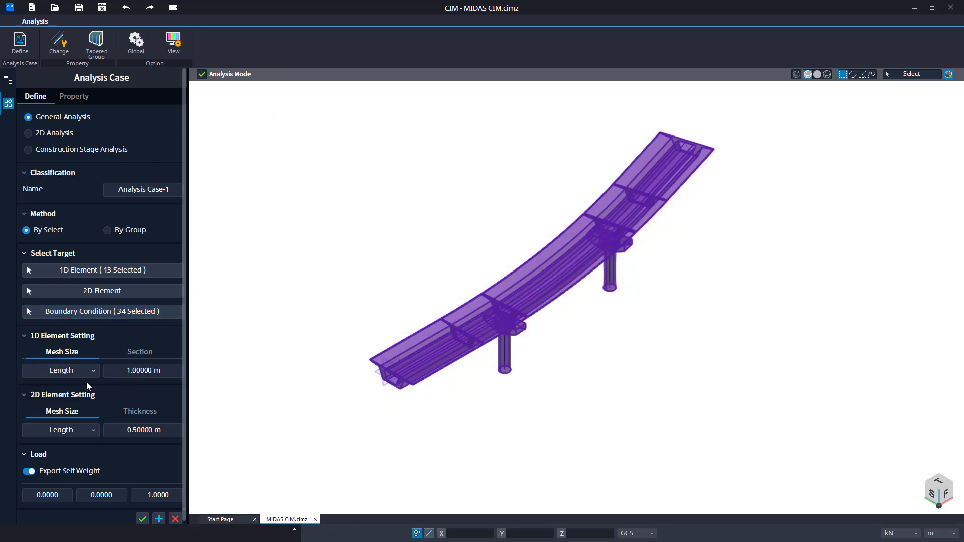
click(74, 96)
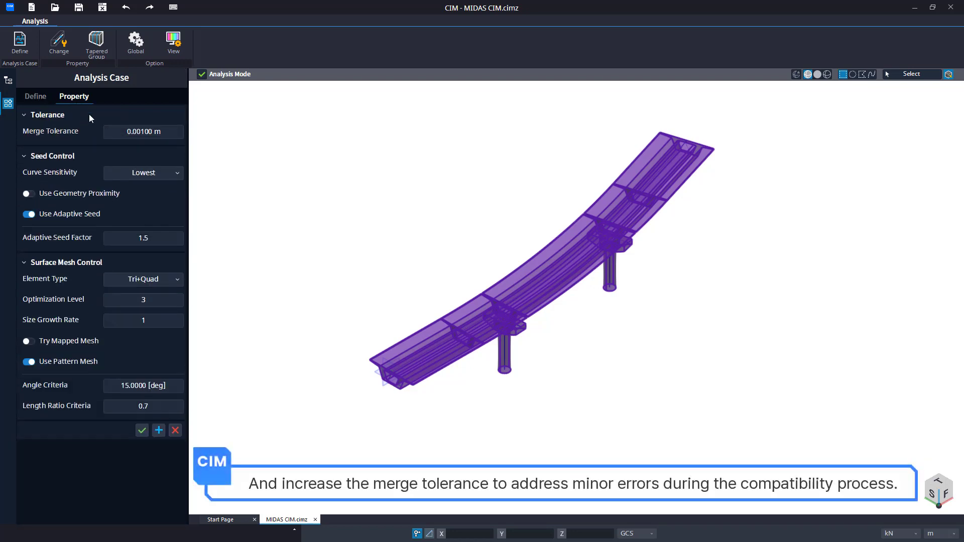
triple_click(143, 131)
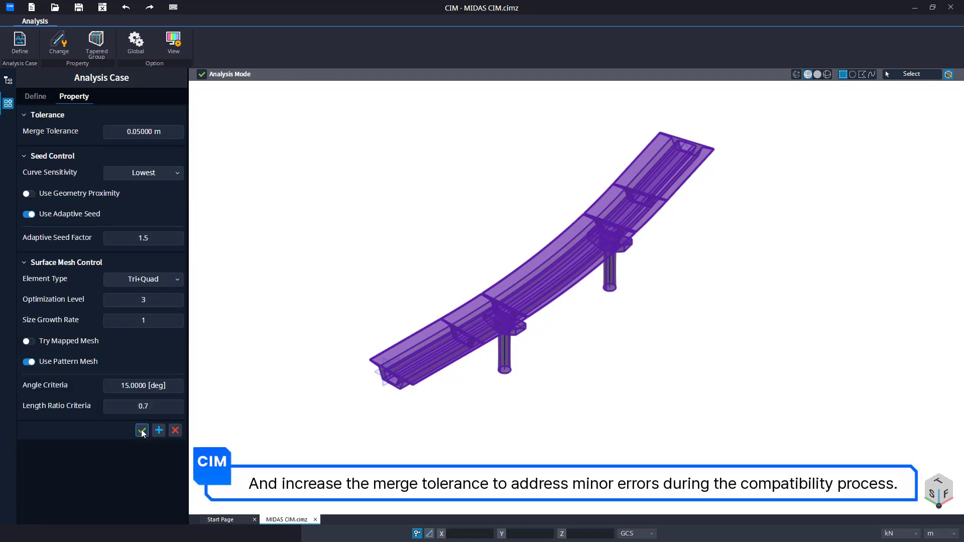
click(142, 431)
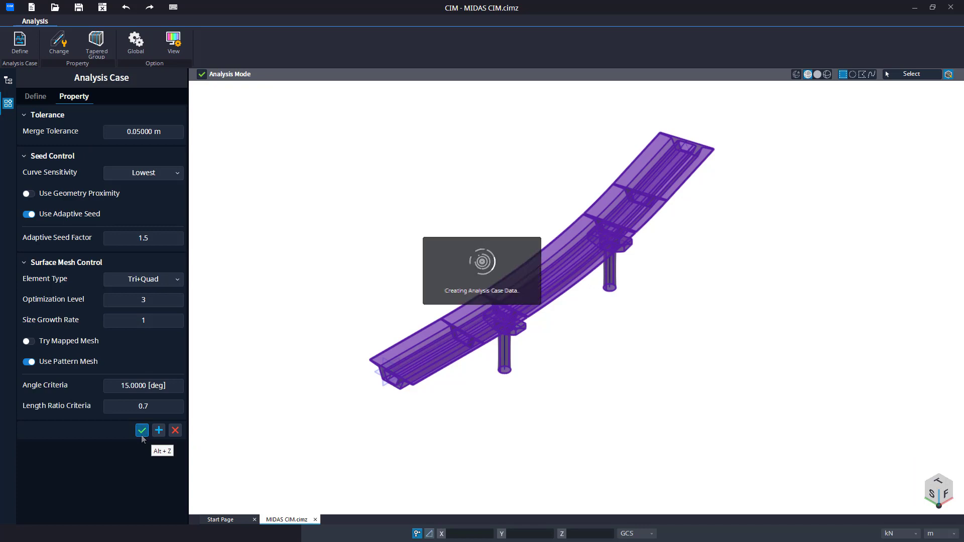
click(142, 430)
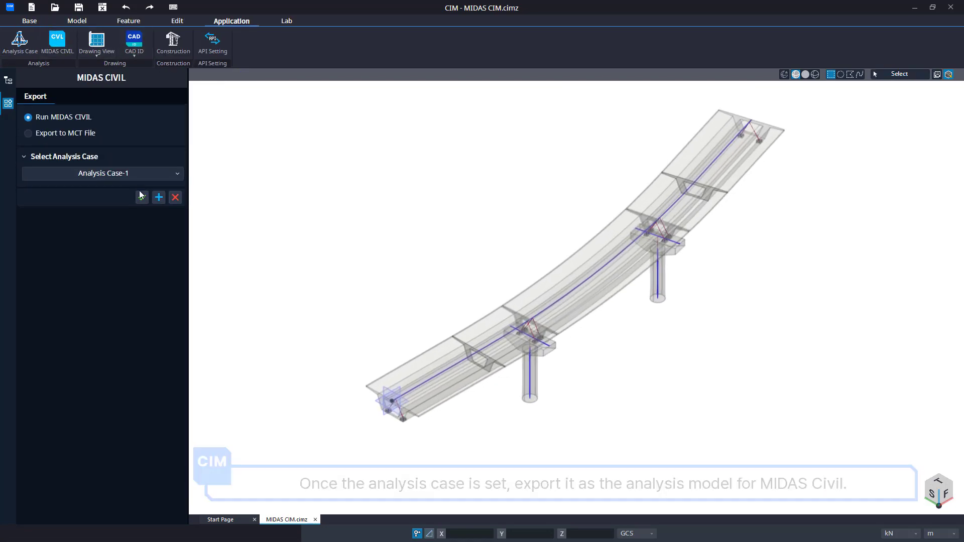
Export the analysis case to MIDAS CIVIL.
click(158, 198)
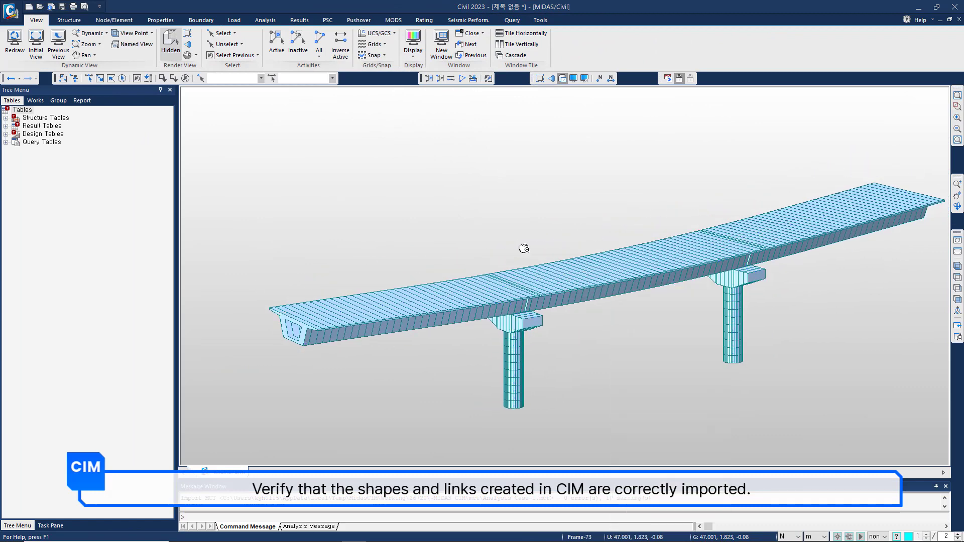
Show the imported model's Works tree in MIDAS CIVIL and inspect its rigid link entries.
click(170, 43)
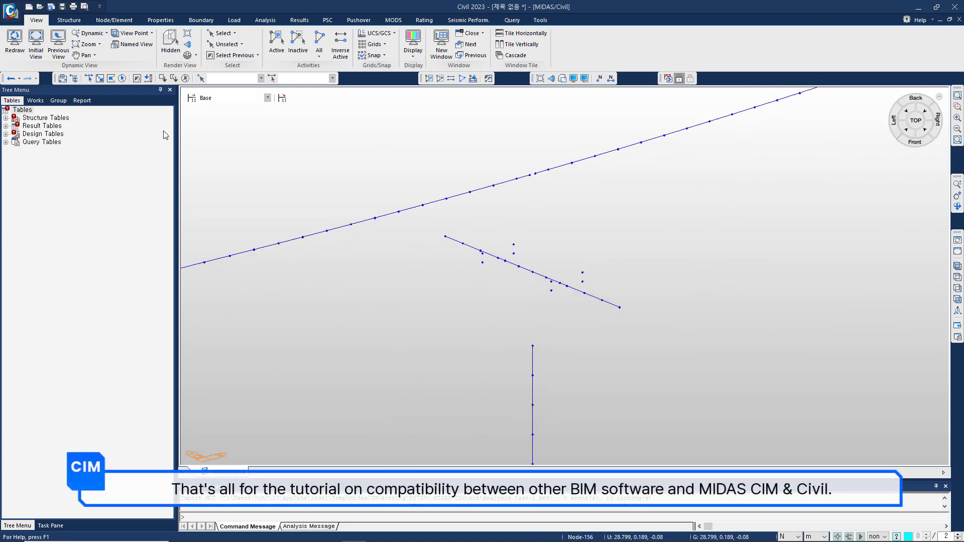
click(35, 100)
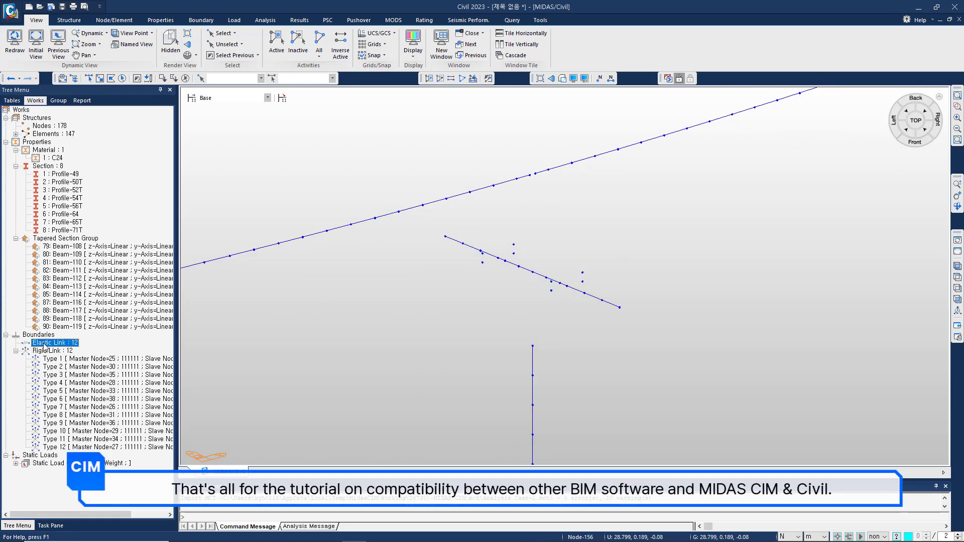
click(54, 350)
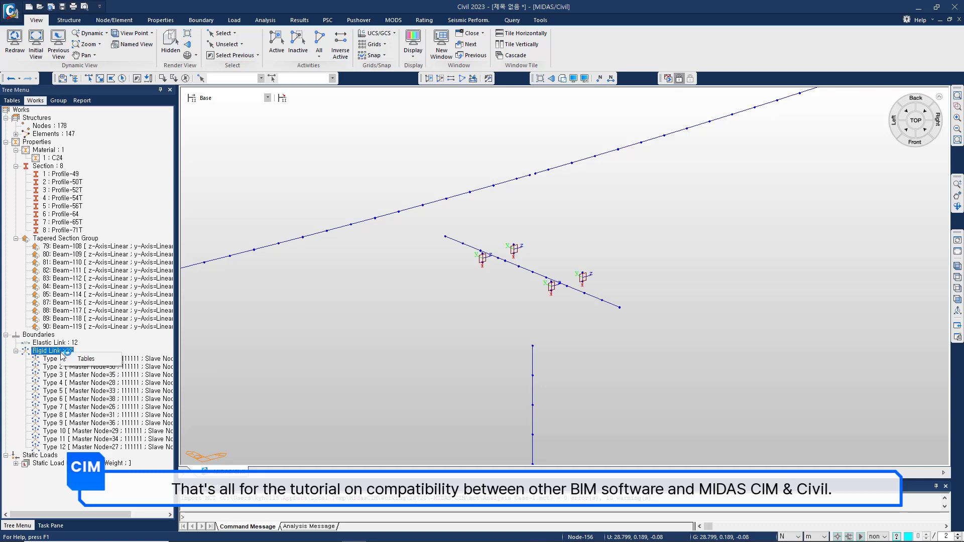
click(92, 358)
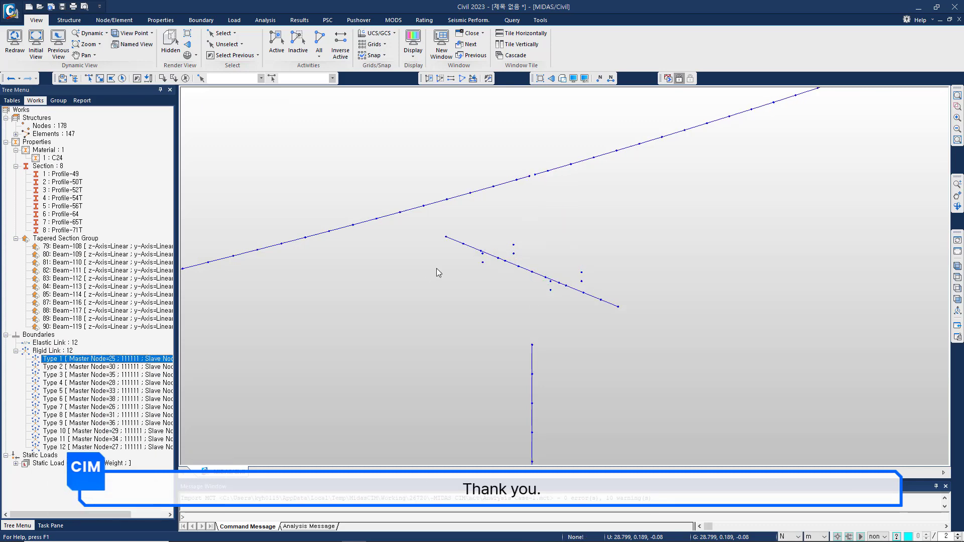